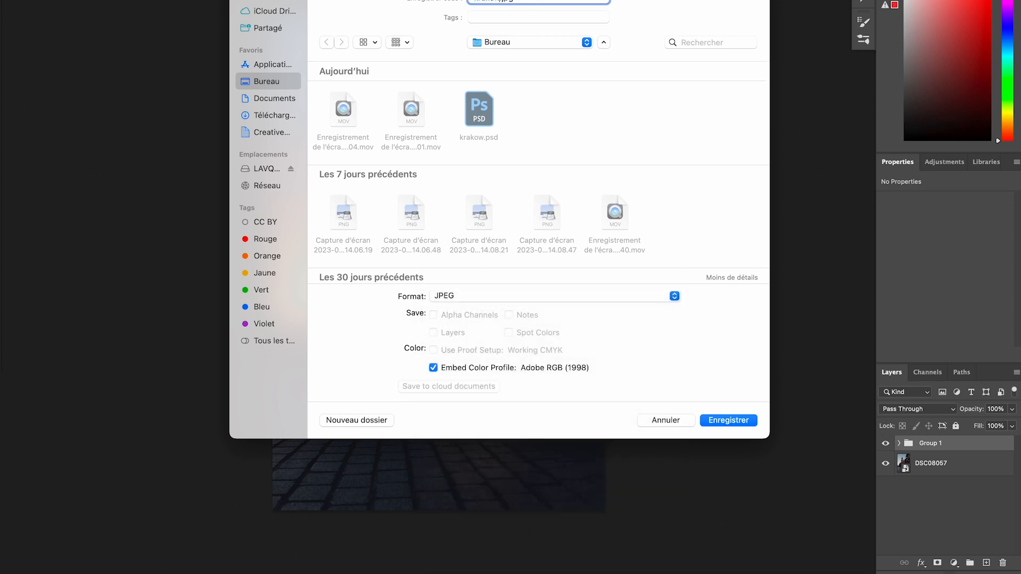
Save the graded Kraków photo as a JPEG, then hide Group 1 to view the original
left_click(727, 420)
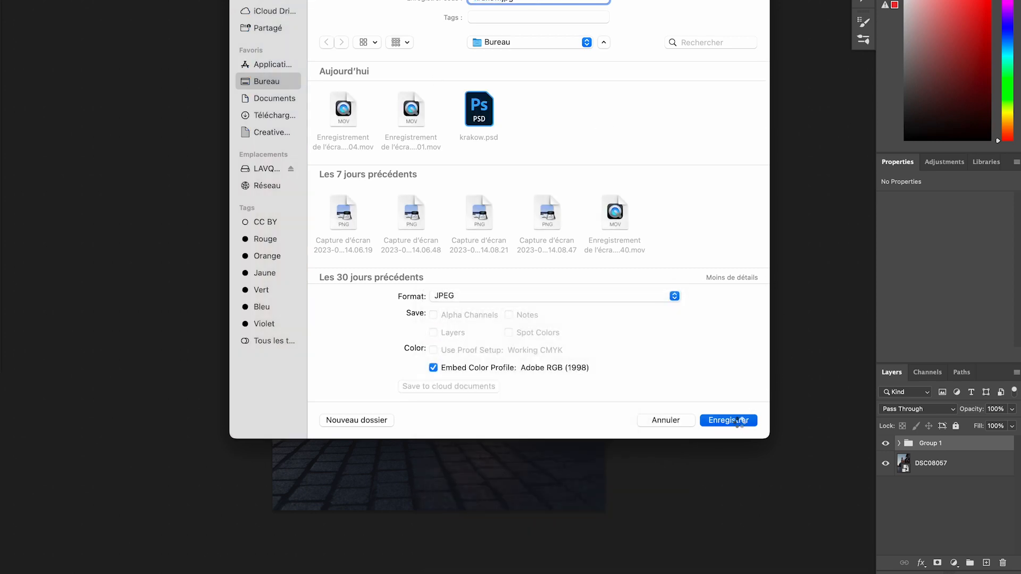
left_click(728, 420)
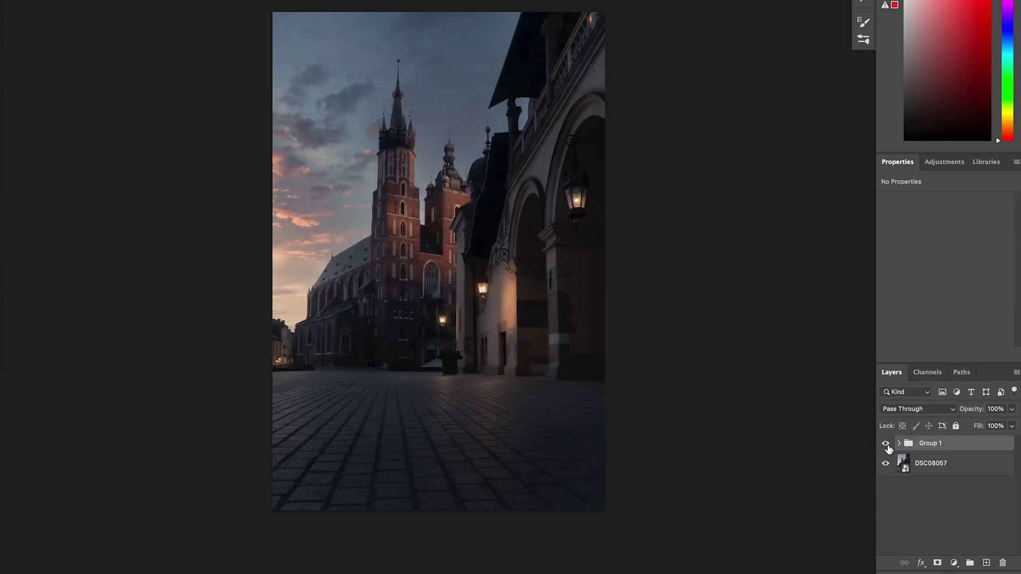
left_click(884, 443)
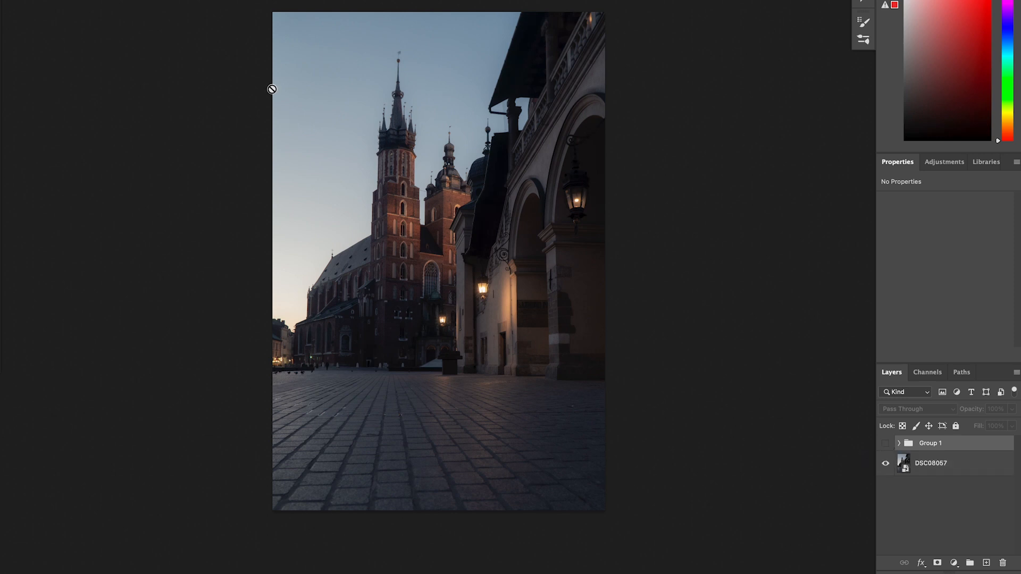
mouse_move(365, 341)
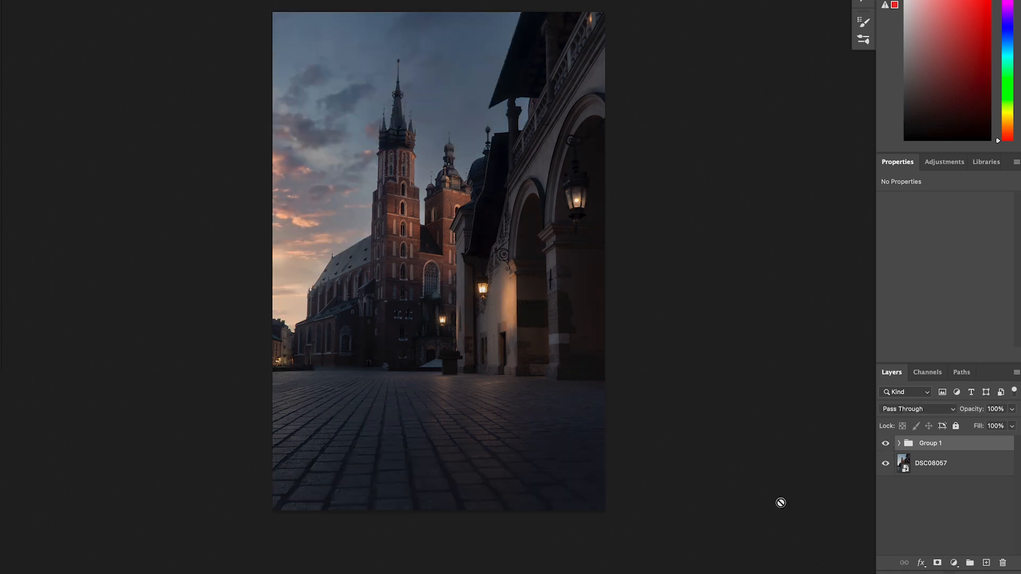
mouse_move(502, 352)
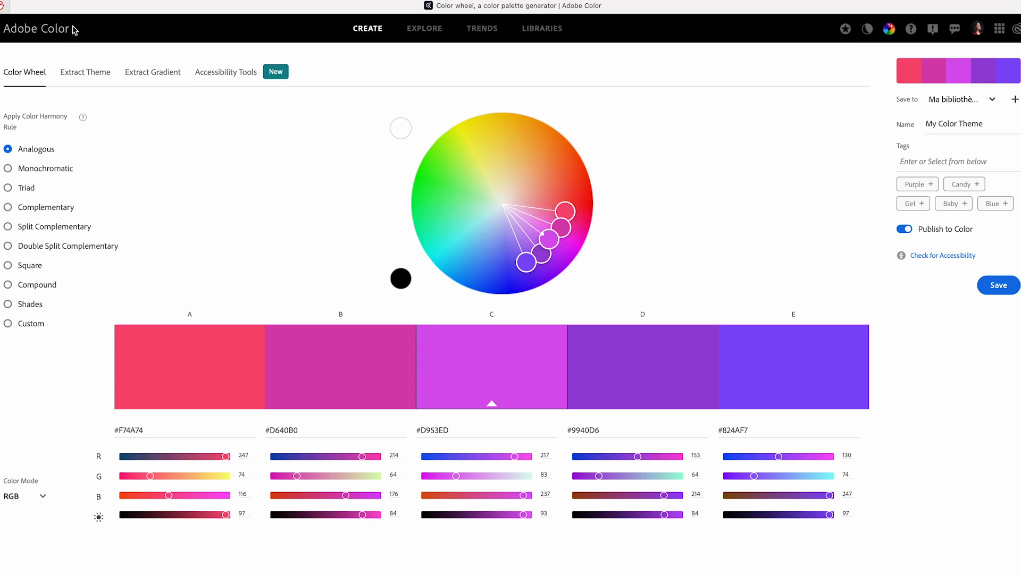
mouse_move(415, 136)
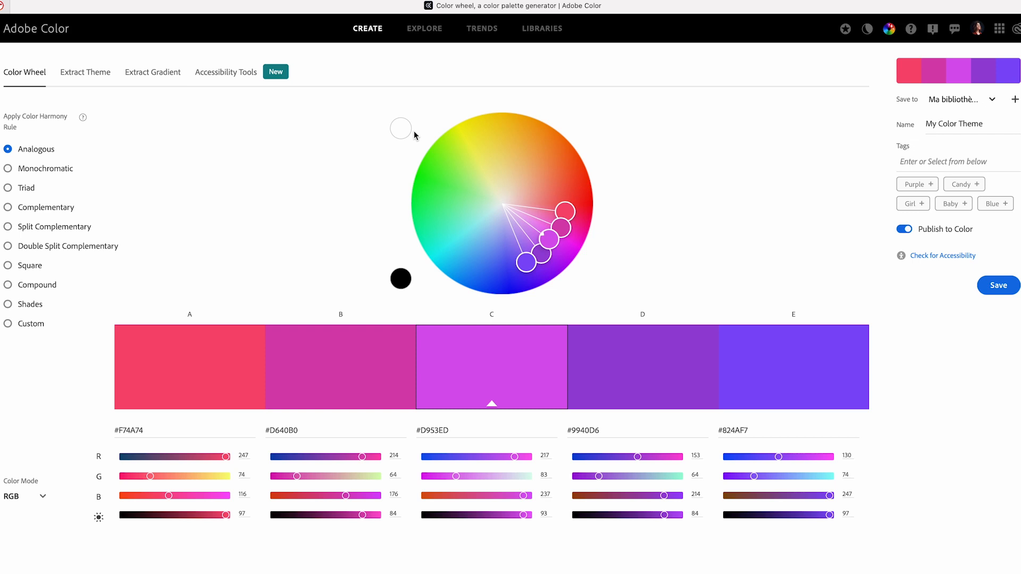
mouse_move(27, 90)
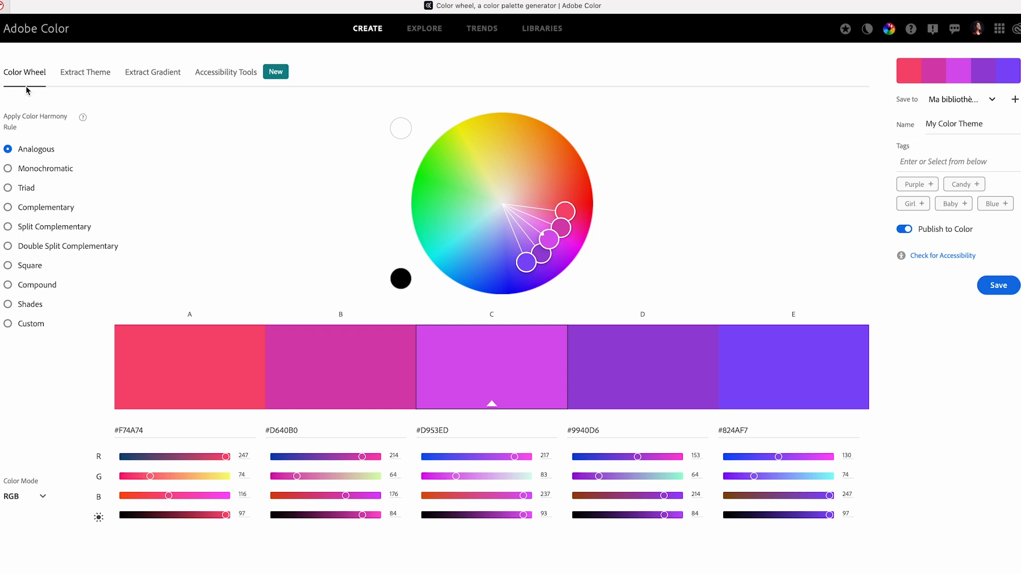
mouse_move(164, 104)
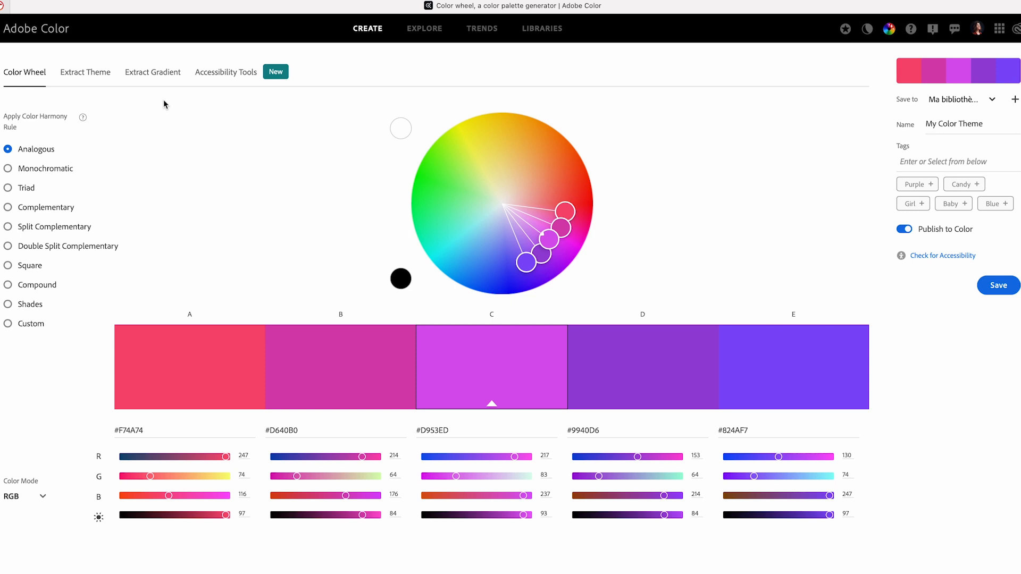
mouse_move(85, 71)
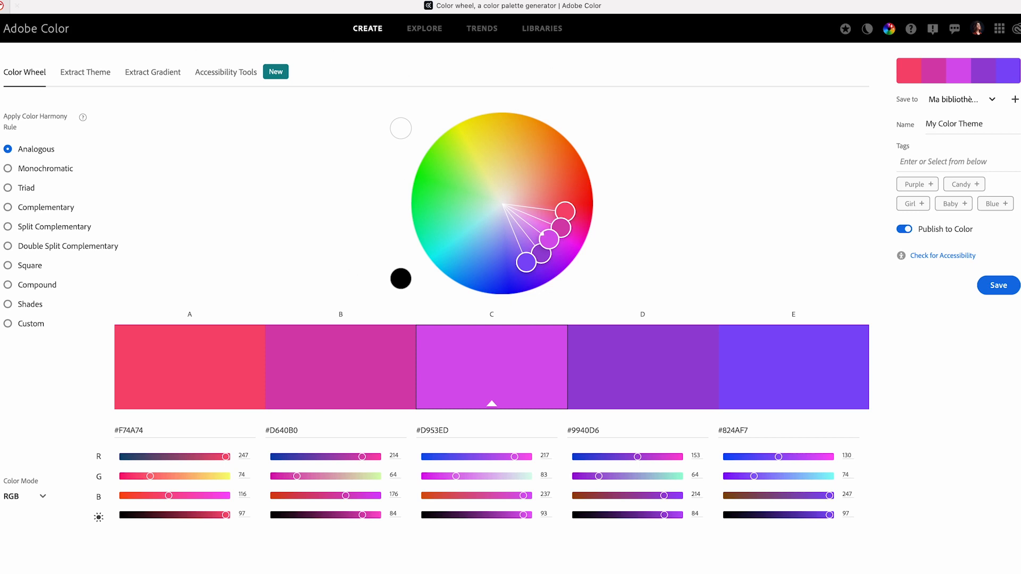
mouse_move(84, 72)
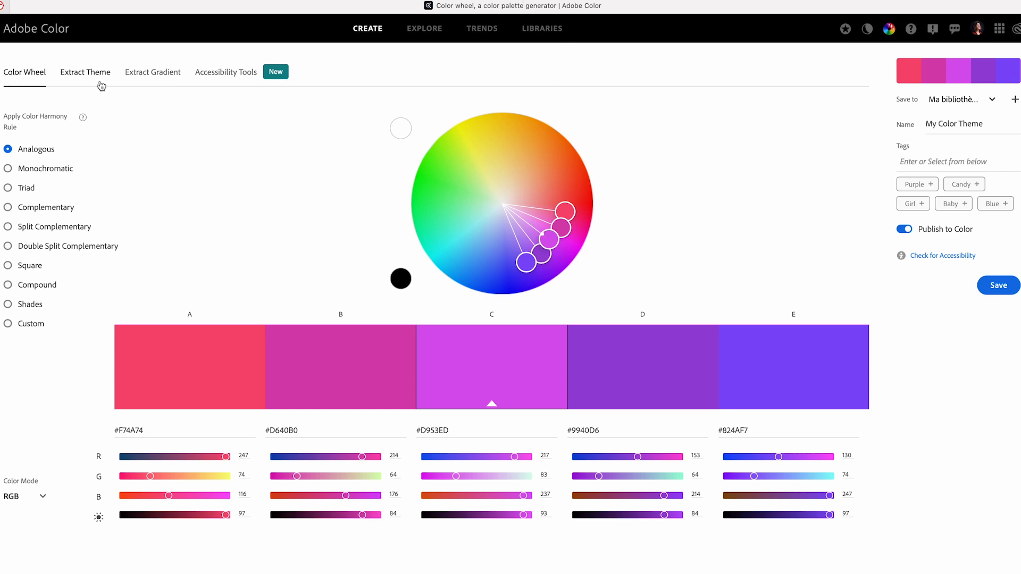
Start an Extract Theme session and load the Kraków evening photo
left_click(84, 72)
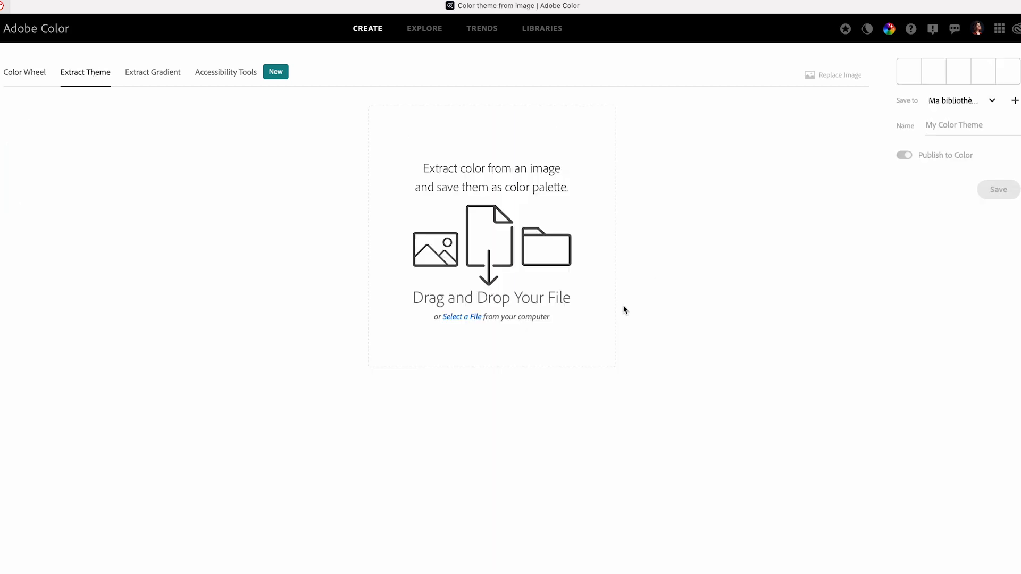
mouse_move(469, 320)
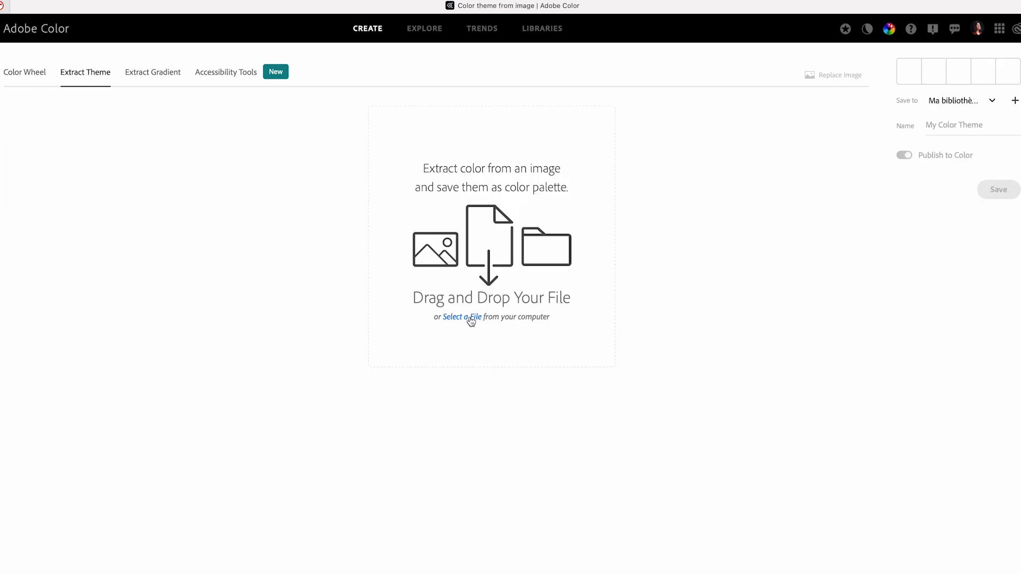
left_click(463, 317)
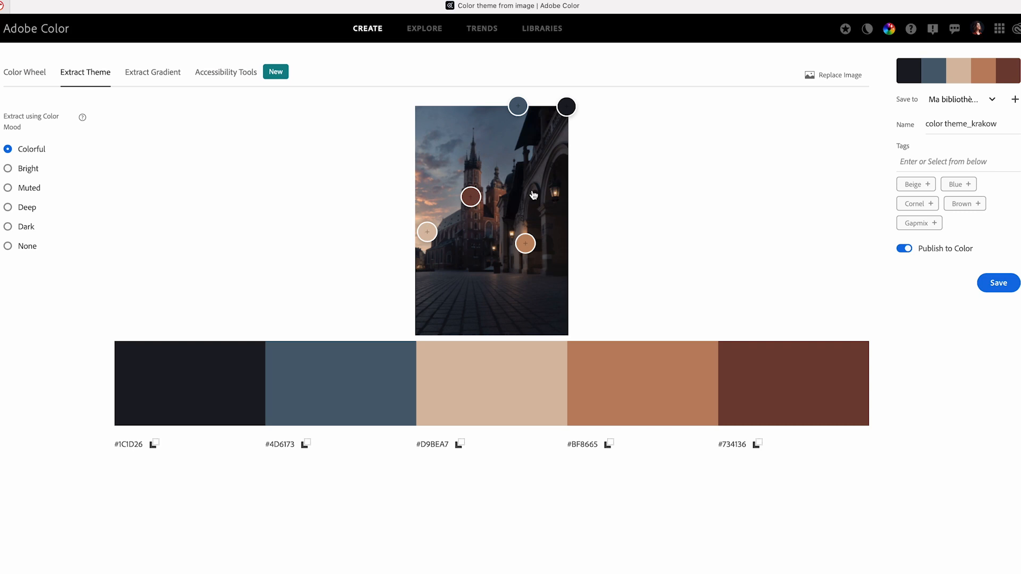
mouse_move(592, 37)
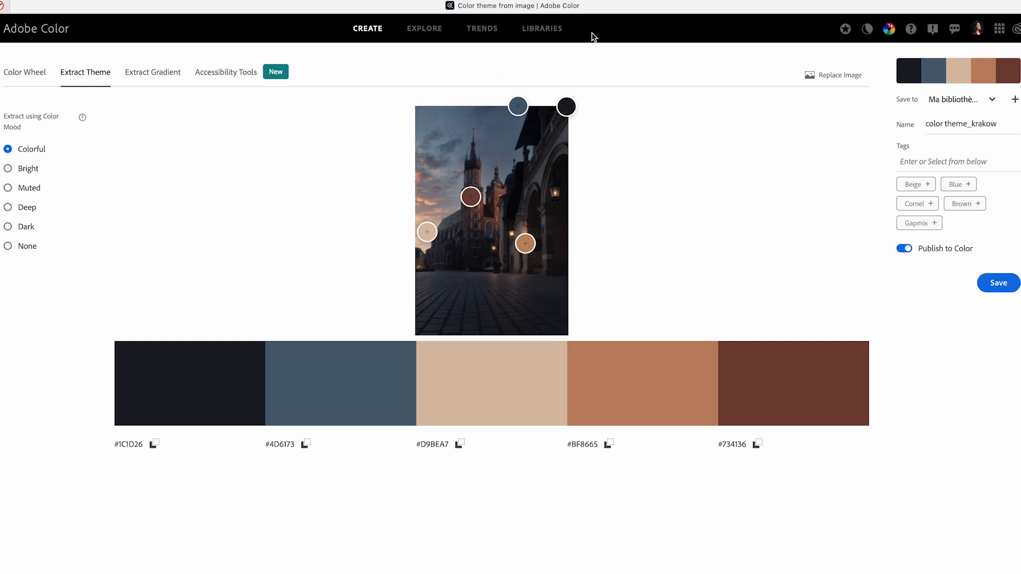
mouse_move(470, 197)
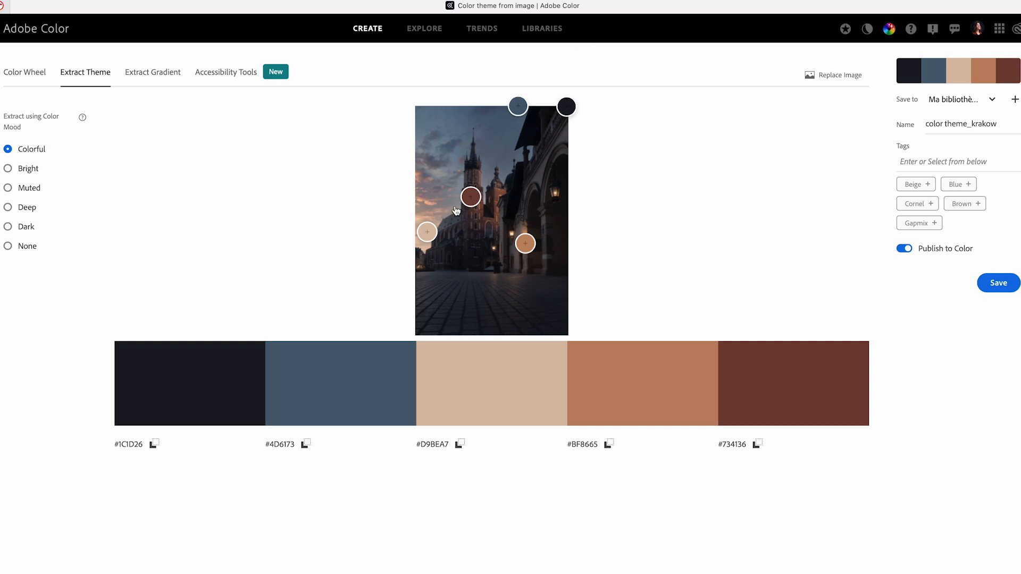
mouse_move(241, 445)
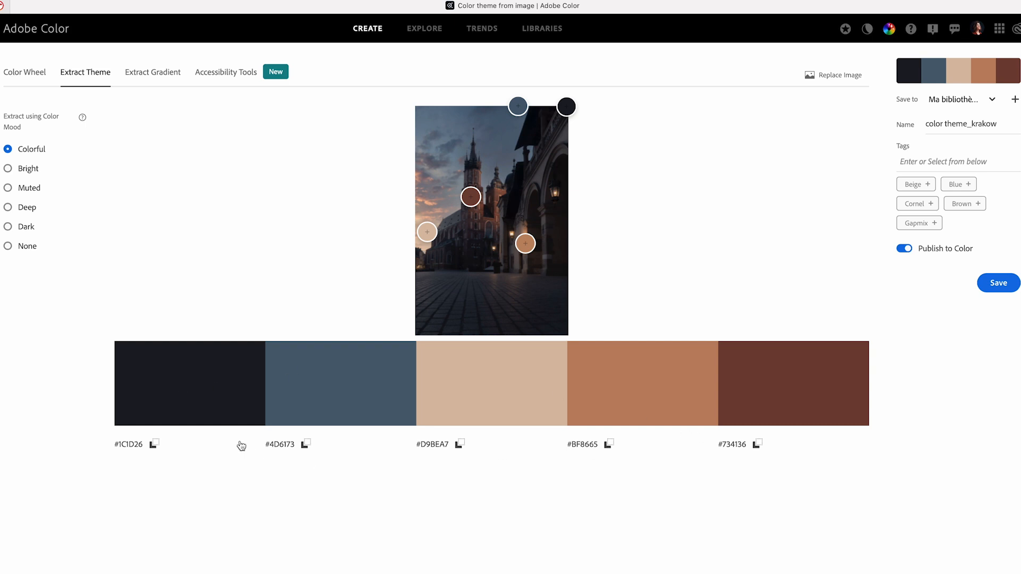
mouse_move(864, 399)
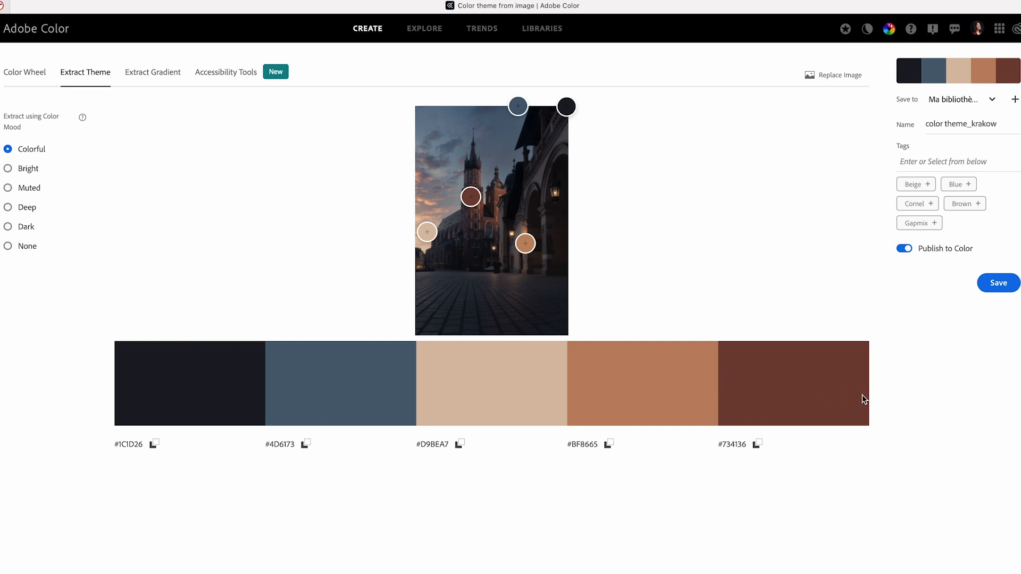
mouse_move(573, 163)
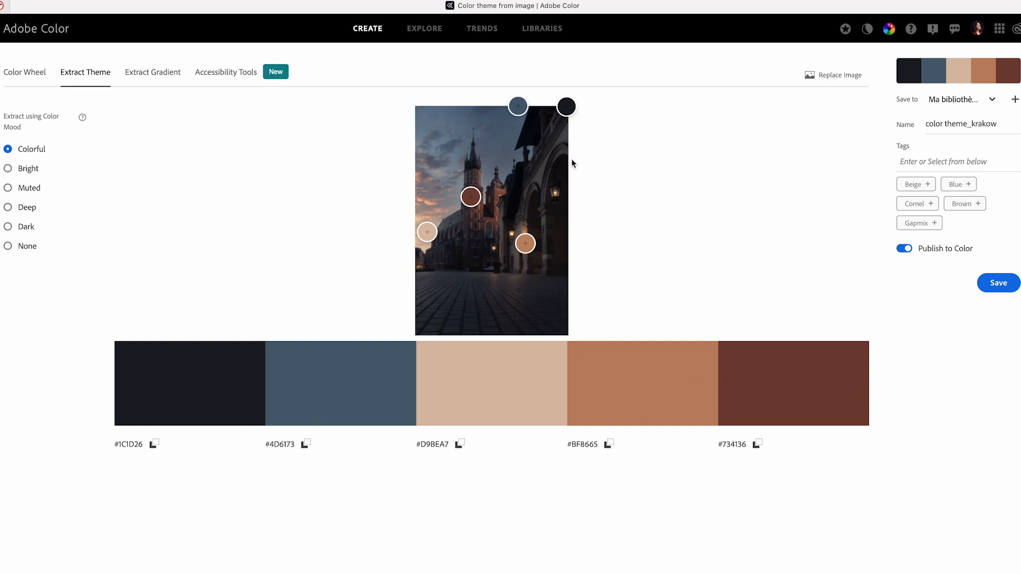
mouse_move(508, 122)
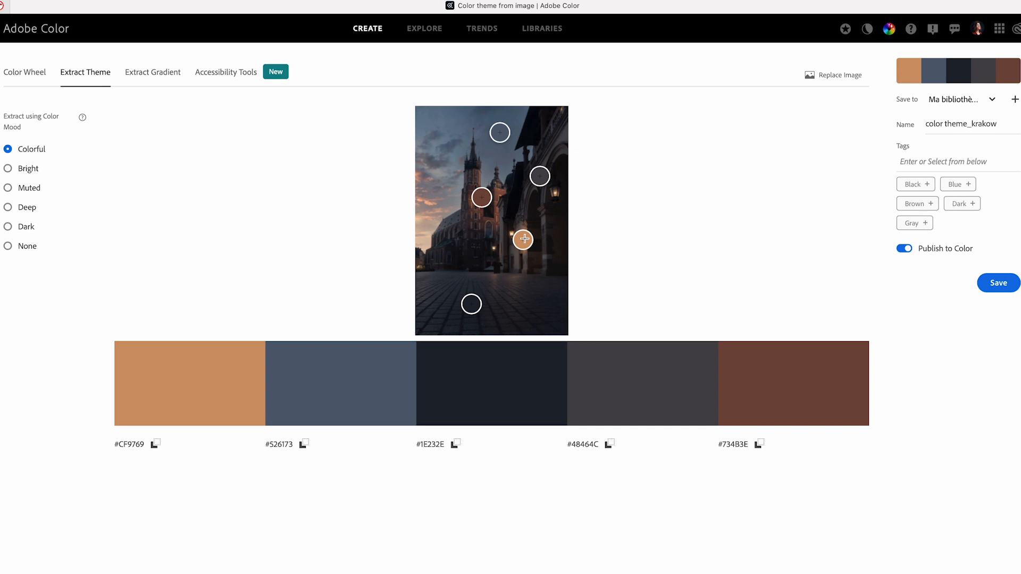
mouse_move(904, 248)
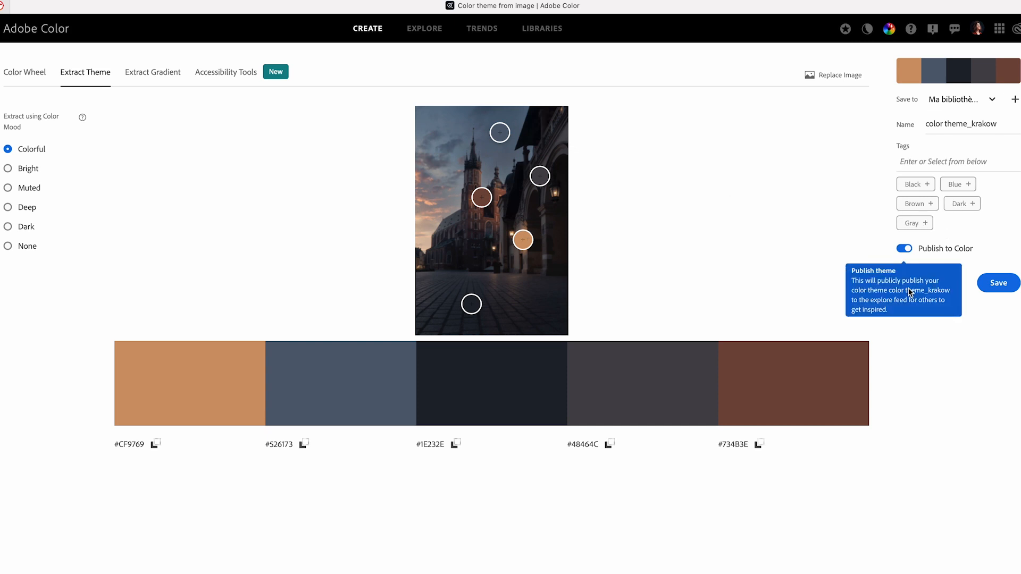
mouse_move(98, 145)
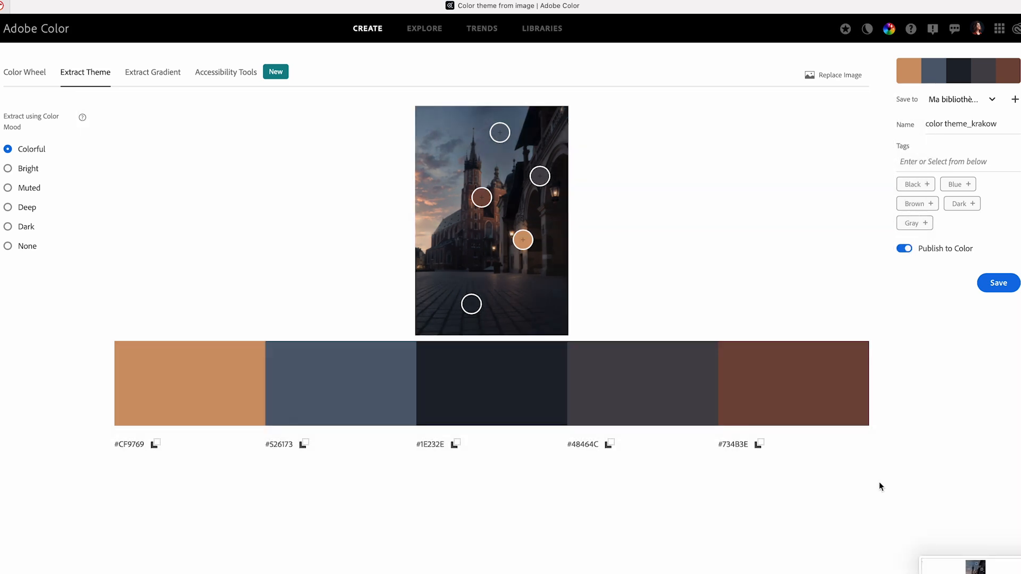
mouse_move(618, 374)
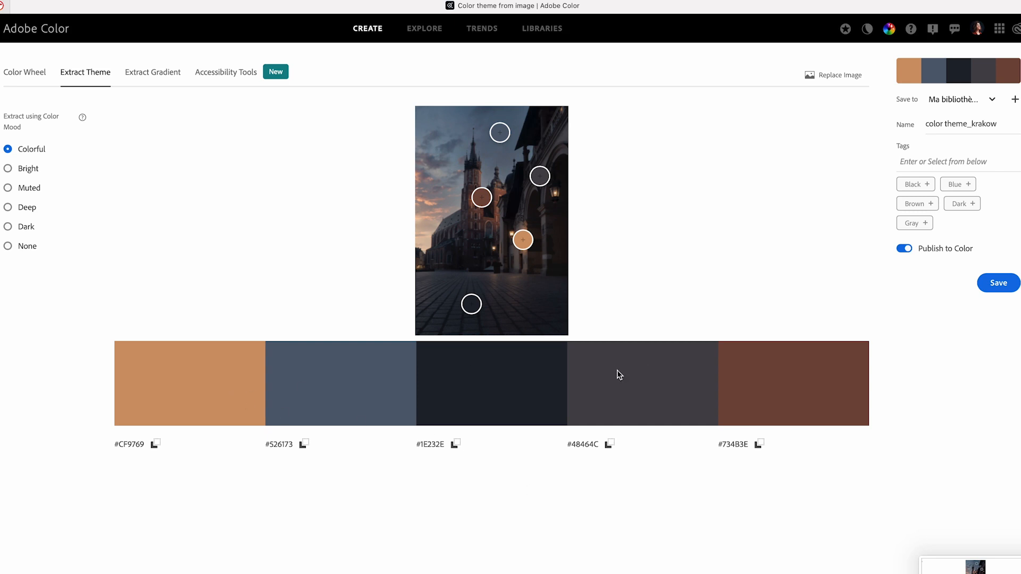
mouse_move(599, 171)
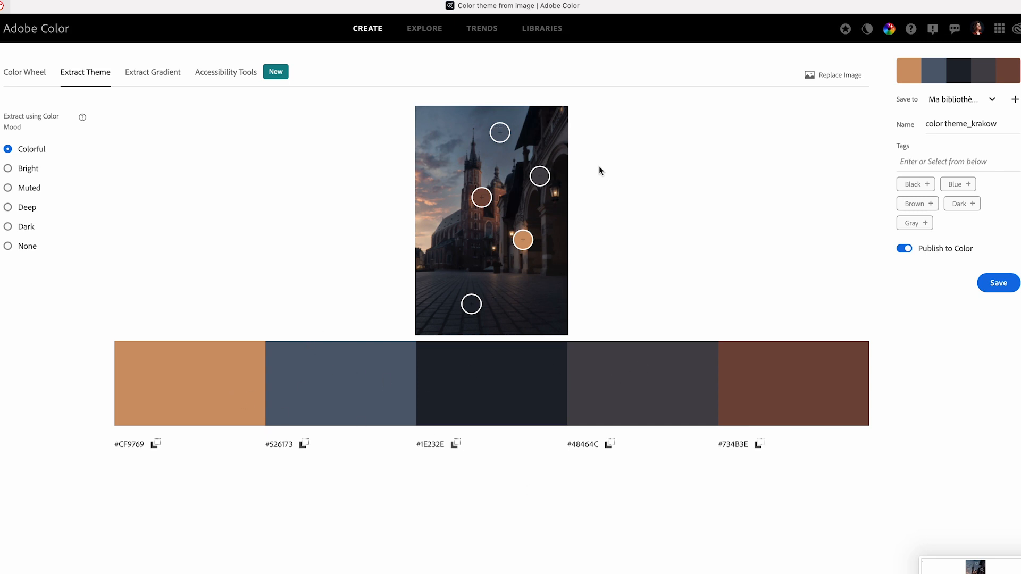
mouse_move(475, 402)
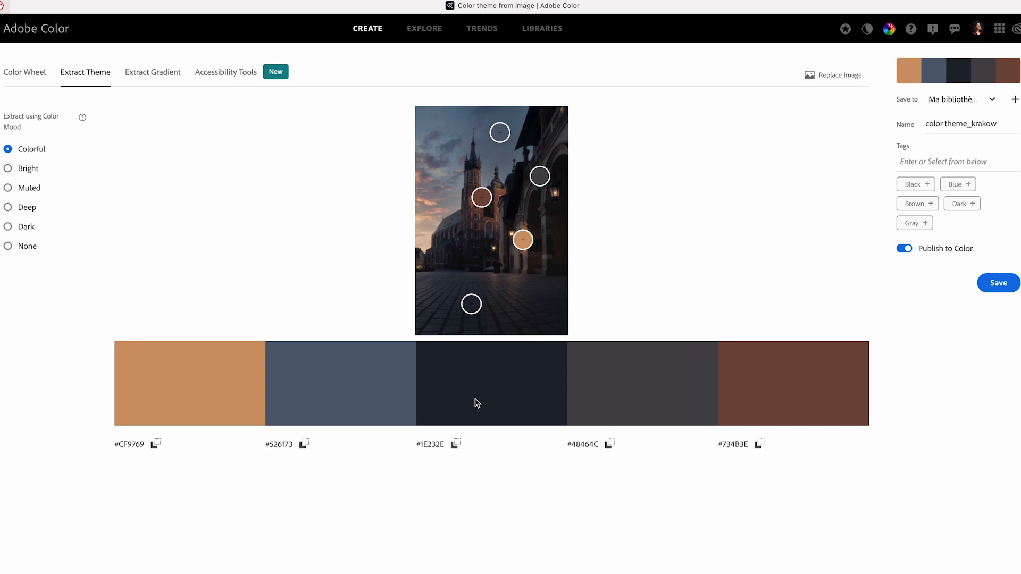
mouse_move(275, 230)
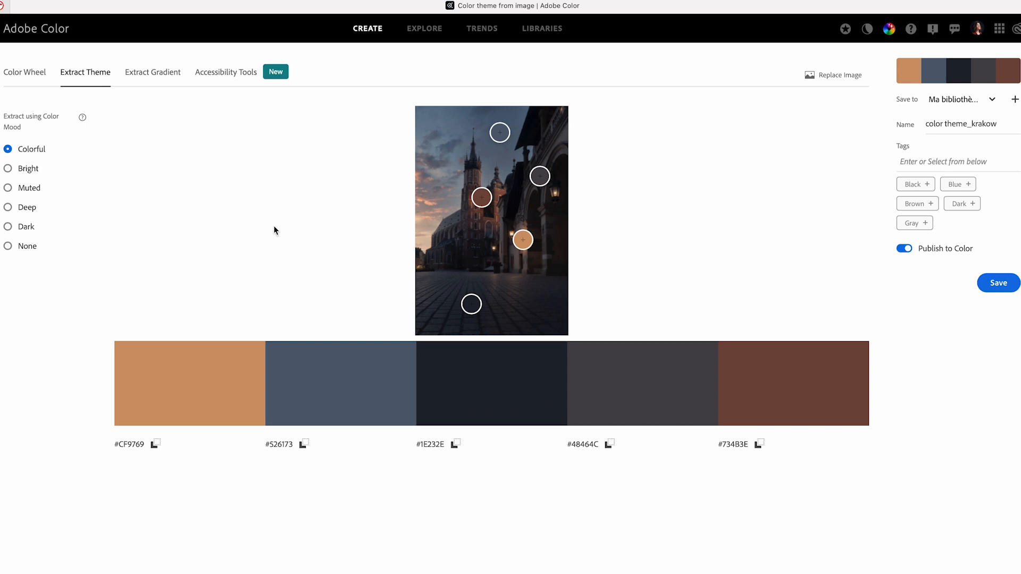
mouse_move(25, 72)
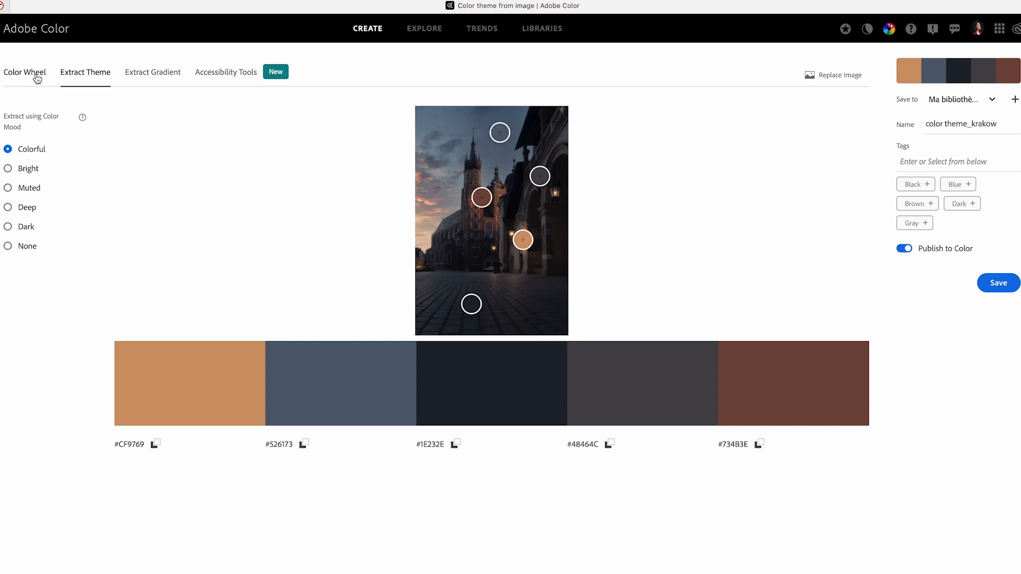
left_click(25, 72)
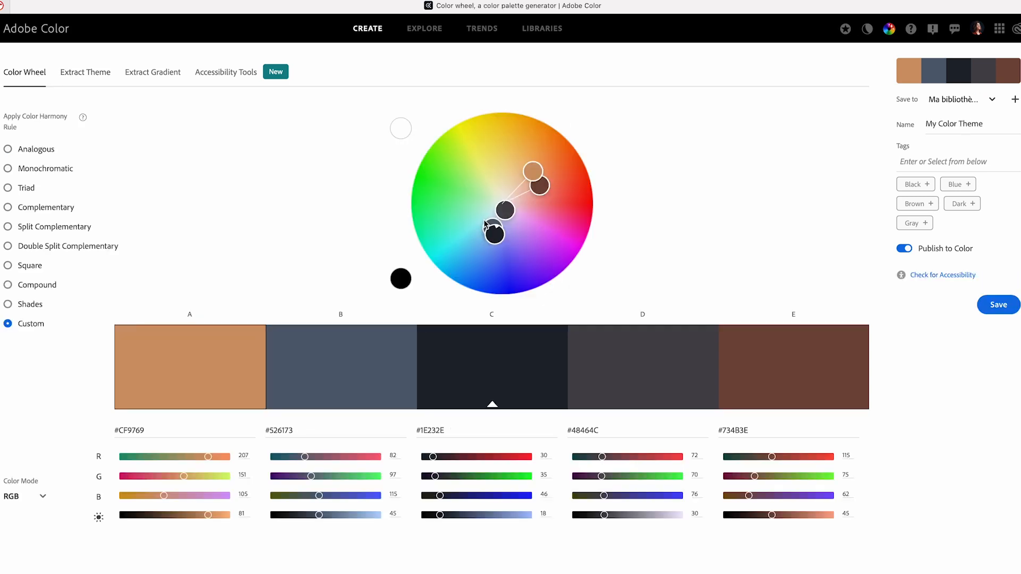
mouse_move(376, 136)
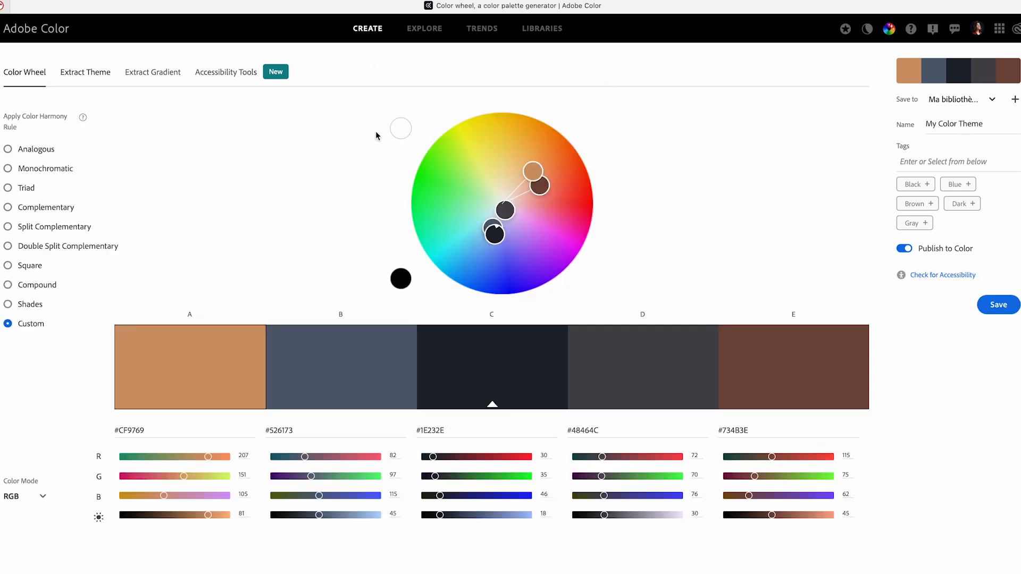
left_click(340, 367)
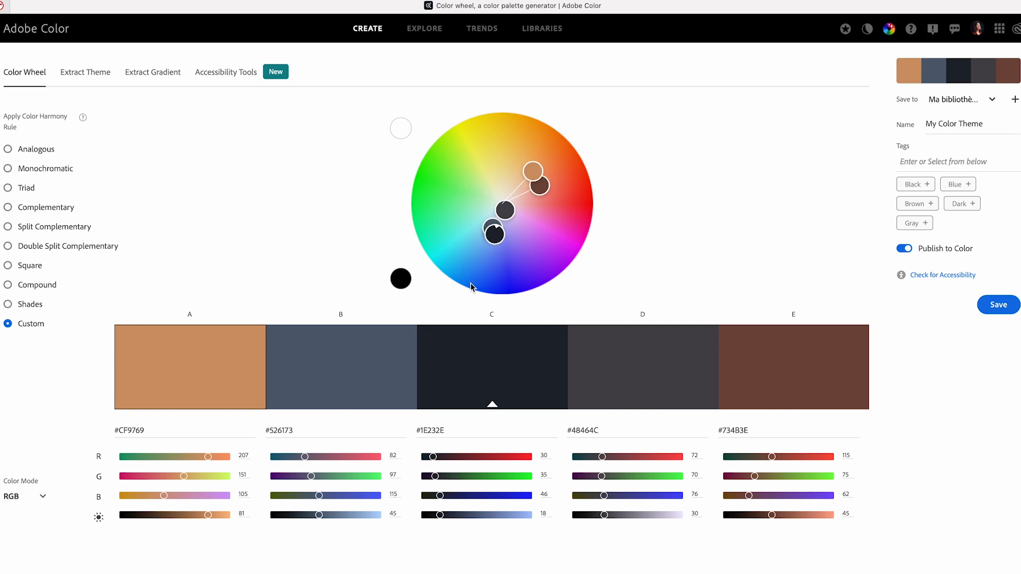
mouse_move(488, 218)
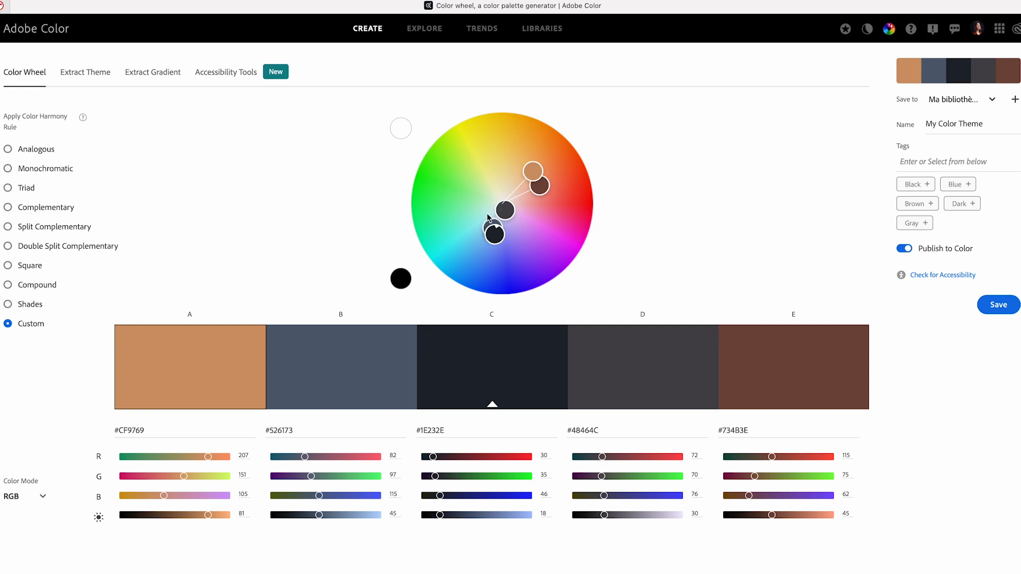
mouse_move(550, 168)
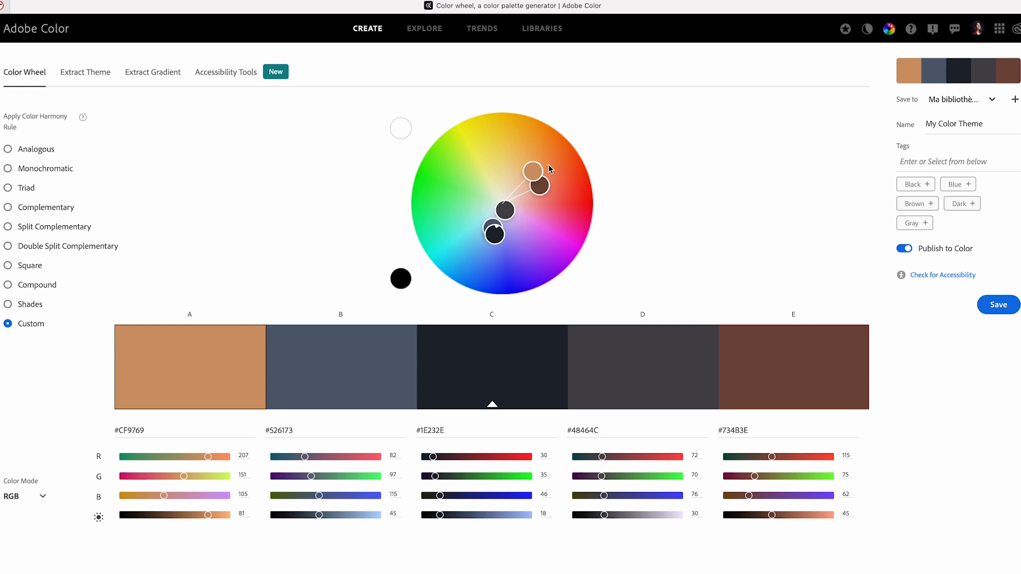
mouse_move(46, 485)
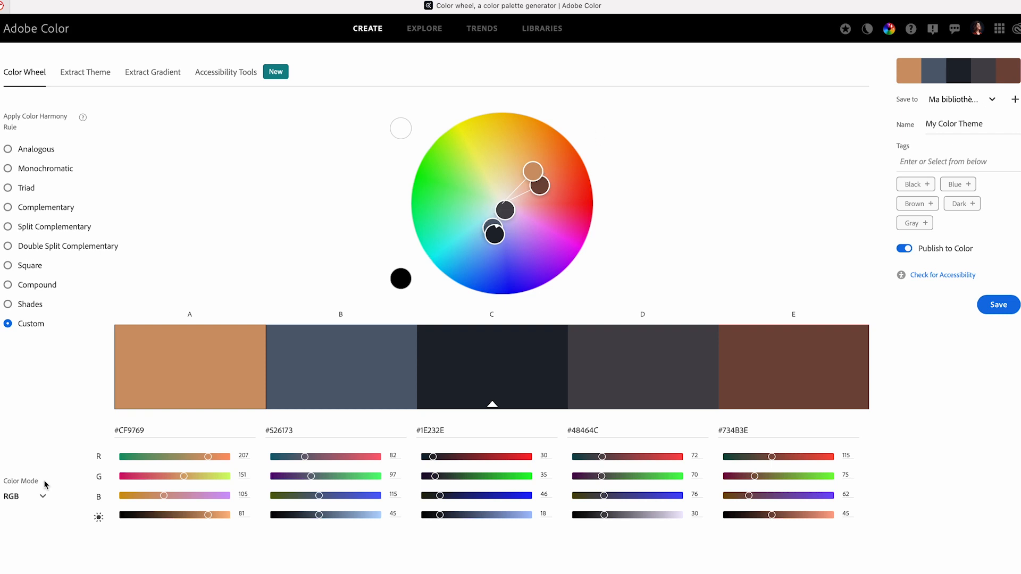
Switch the Kraków palette's colour mode from RGB to HSB
left_click(24, 496)
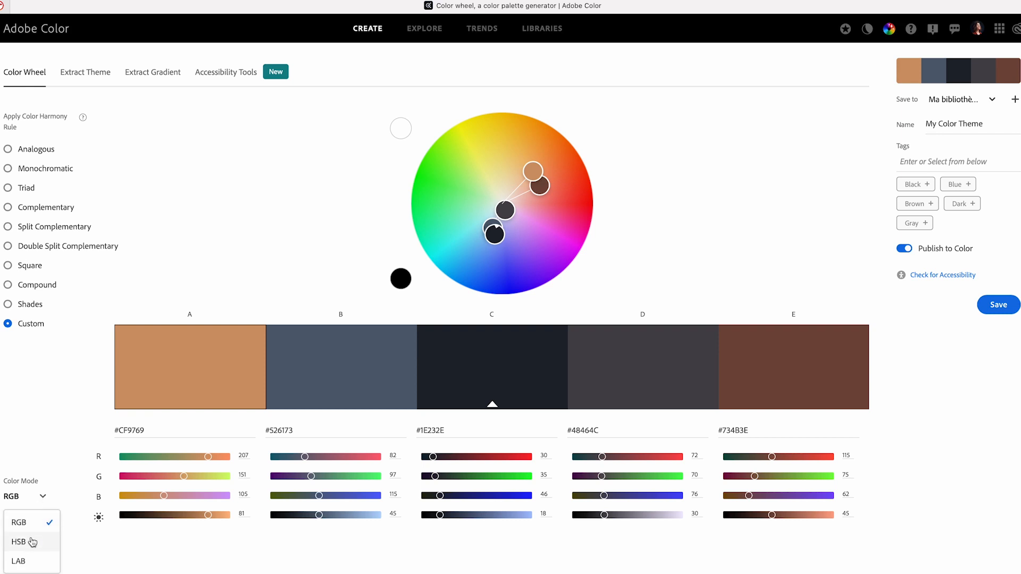
left_click(20, 541)
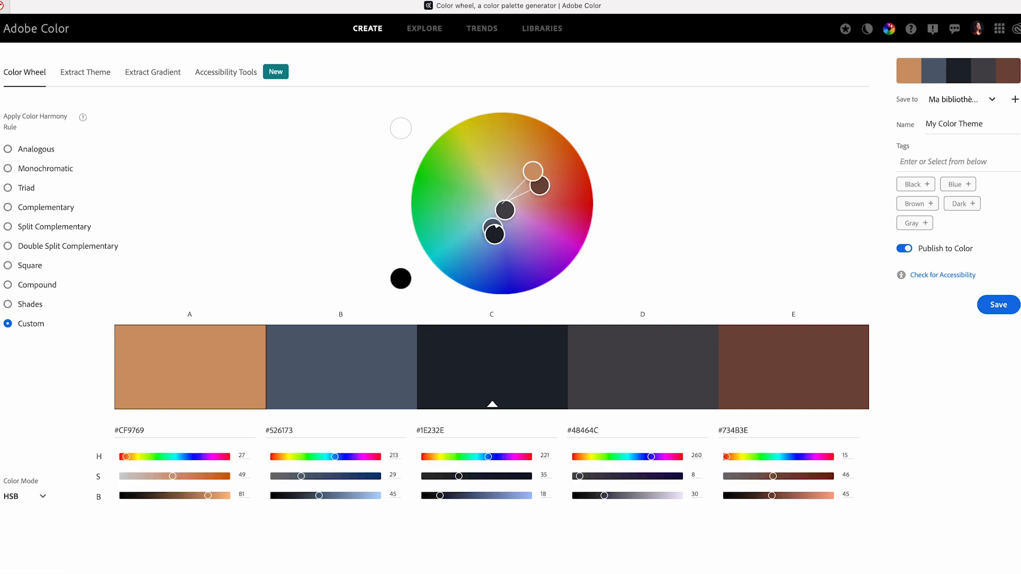
mouse_move(215, 528)
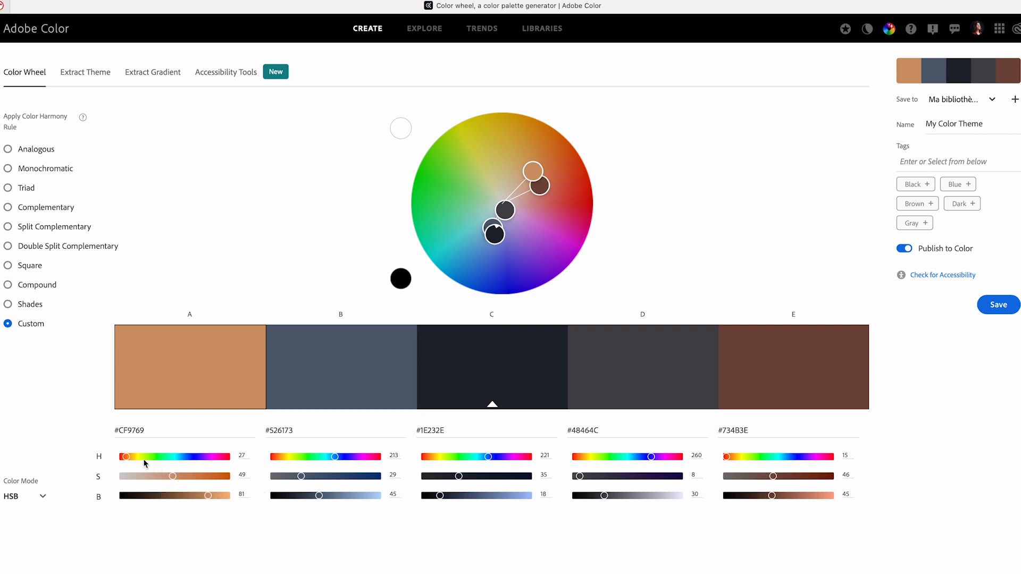
mouse_move(207, 498)
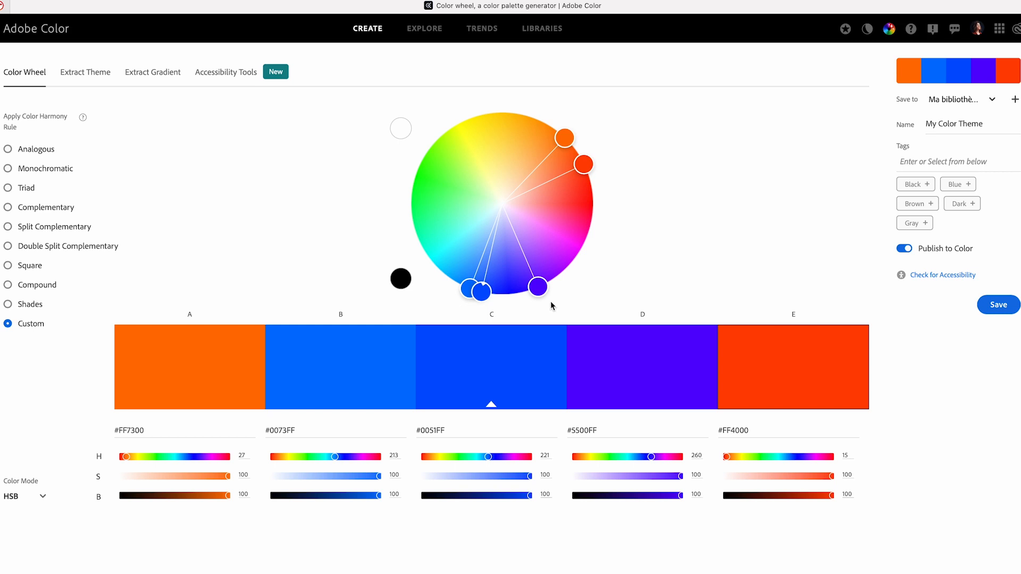
mouse_move(599, 177)
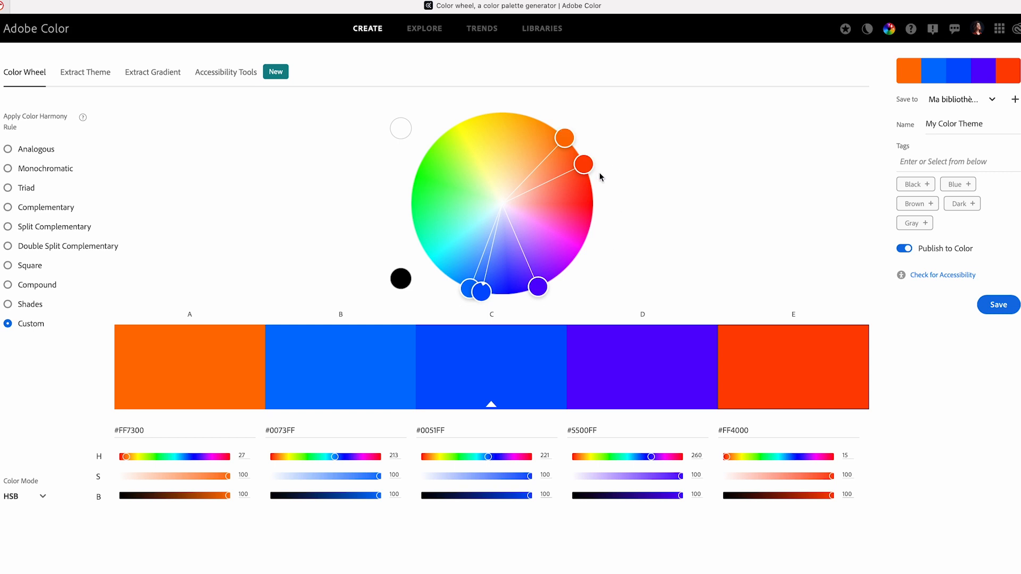
mouse_move(556, 127)
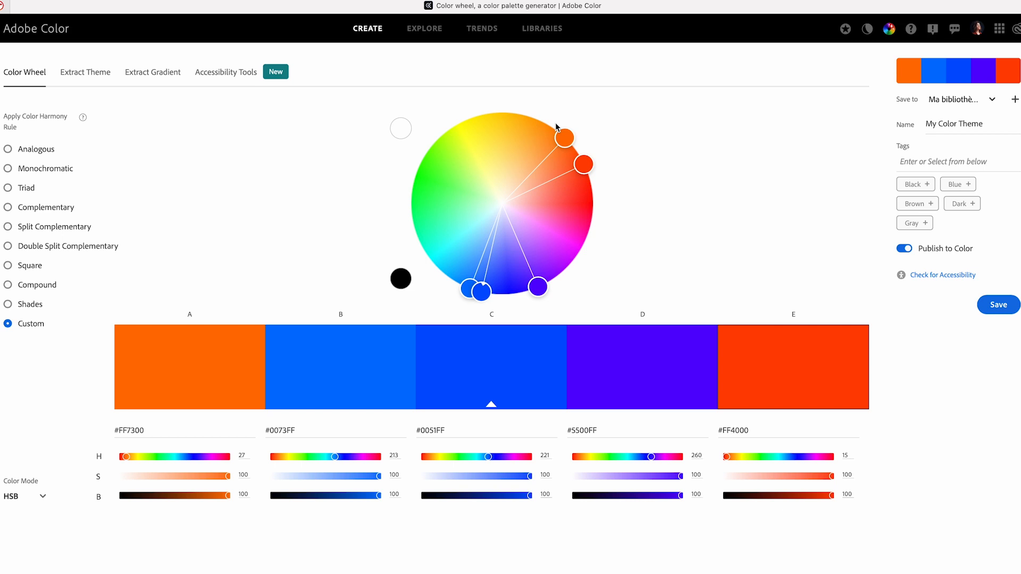
mouse_move(467, 237)
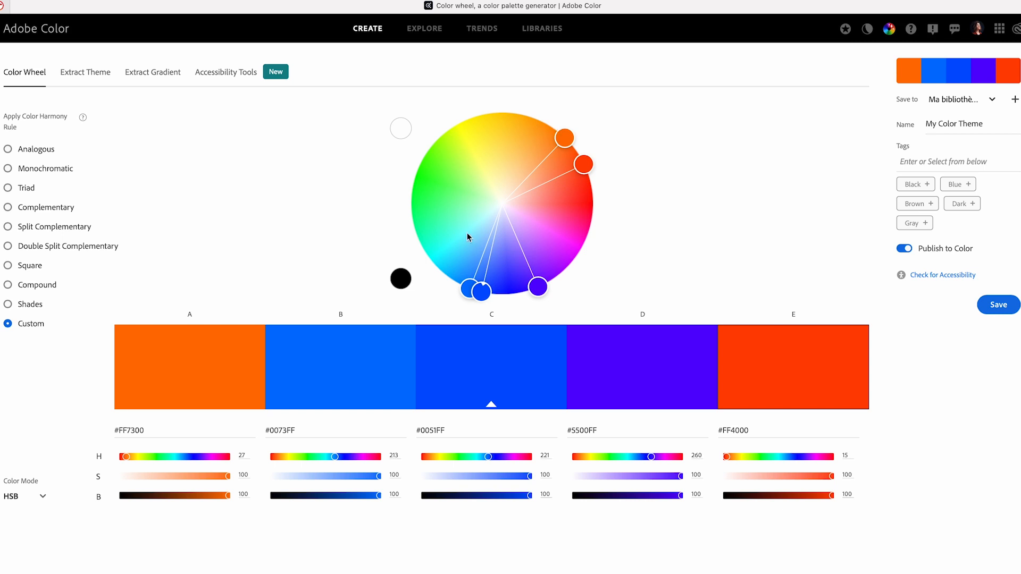
mouse_move(536, 287)
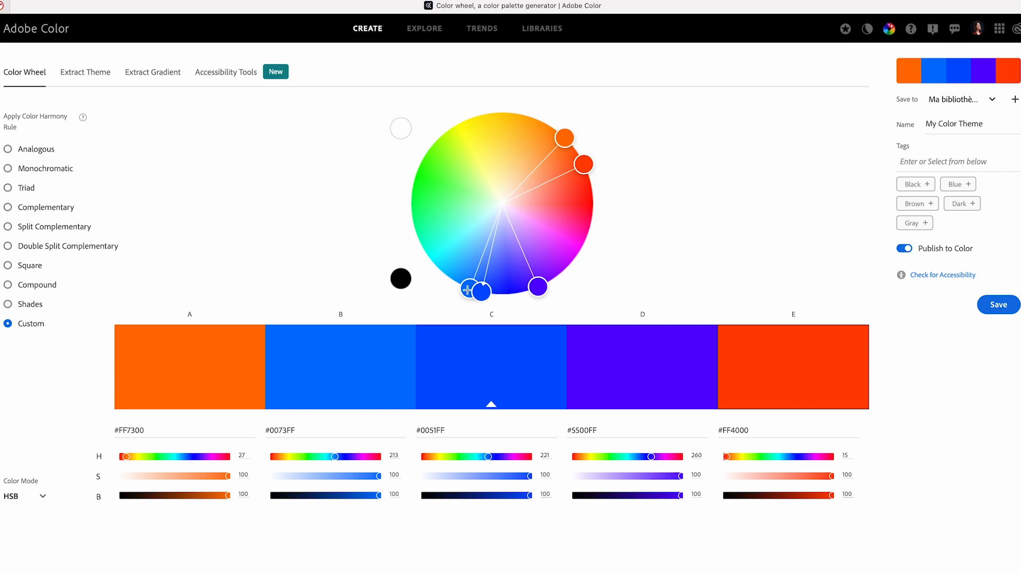
mouse_move(499, 220)
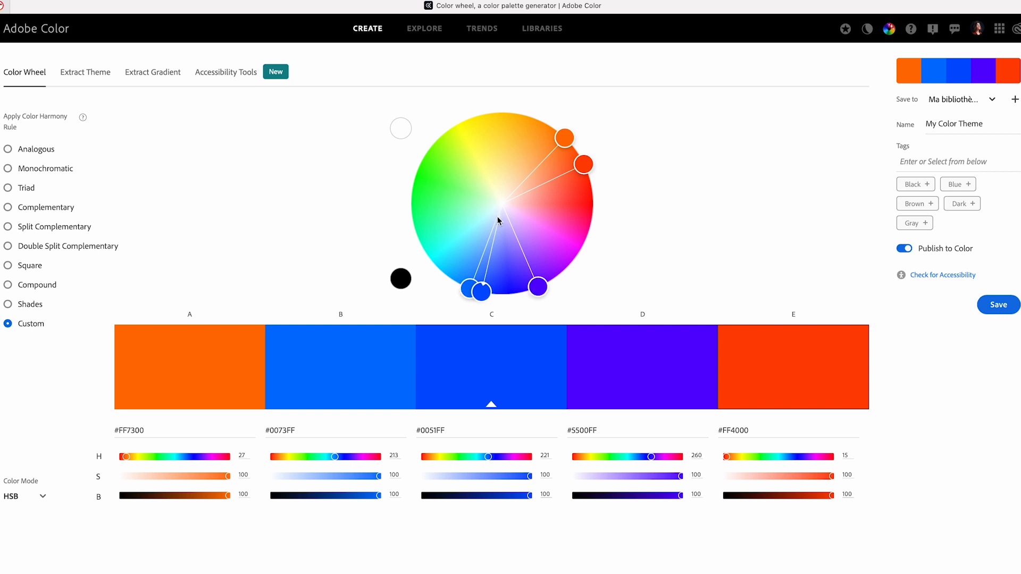
mouse_move(534, 130)
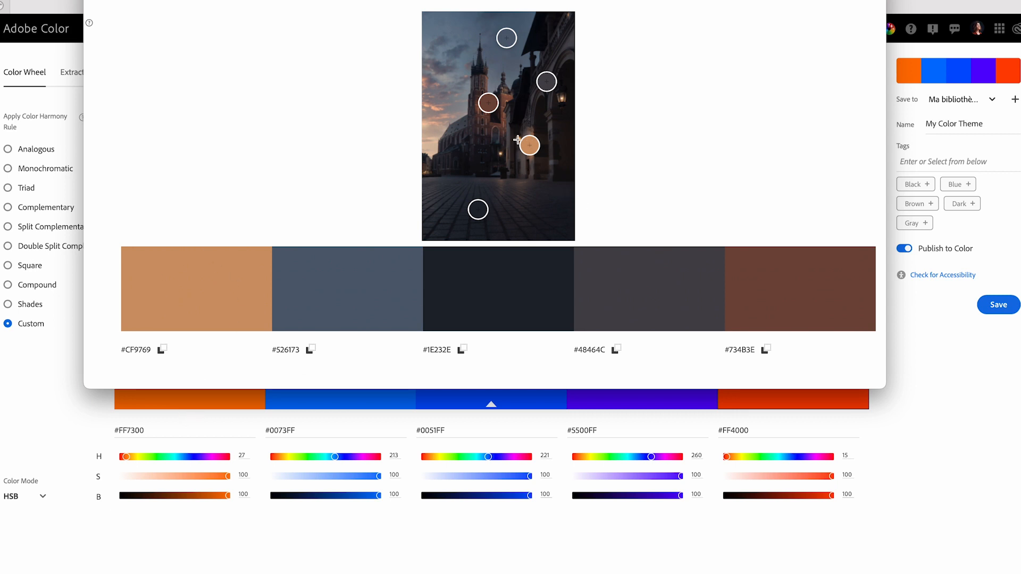
mouse_move(519, 135)
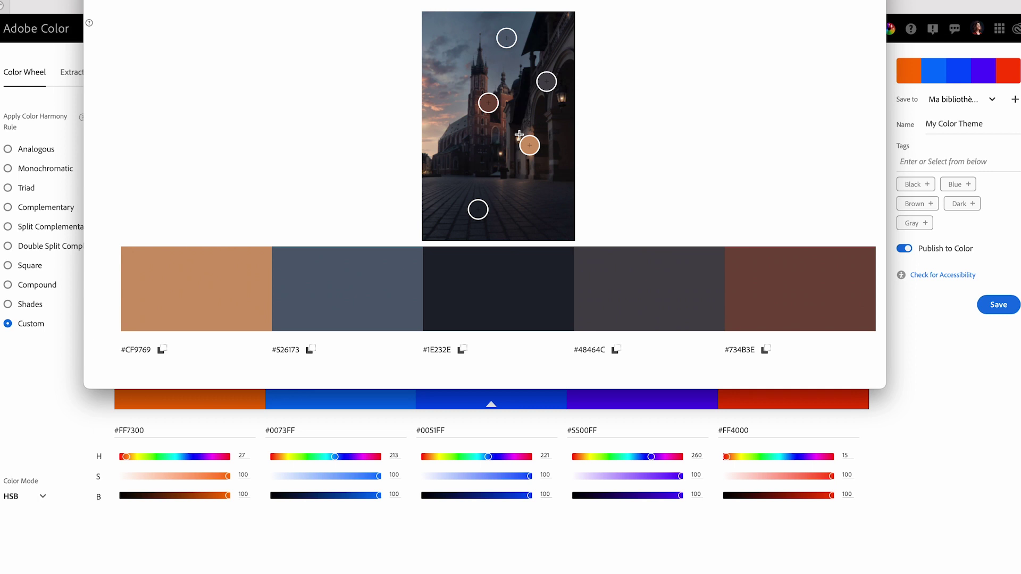
mouse_move(406, 105)
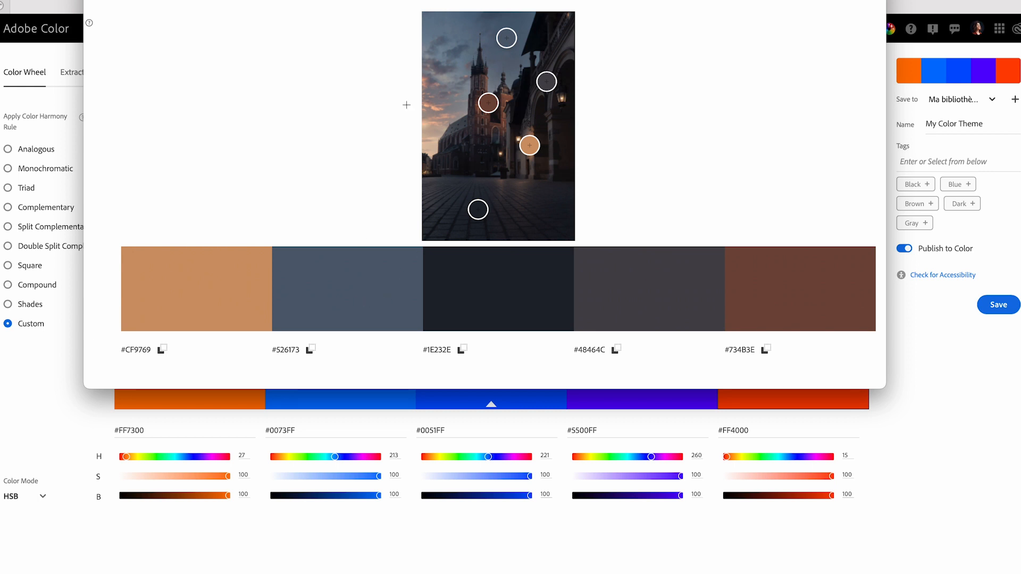
left_click(25, 72)
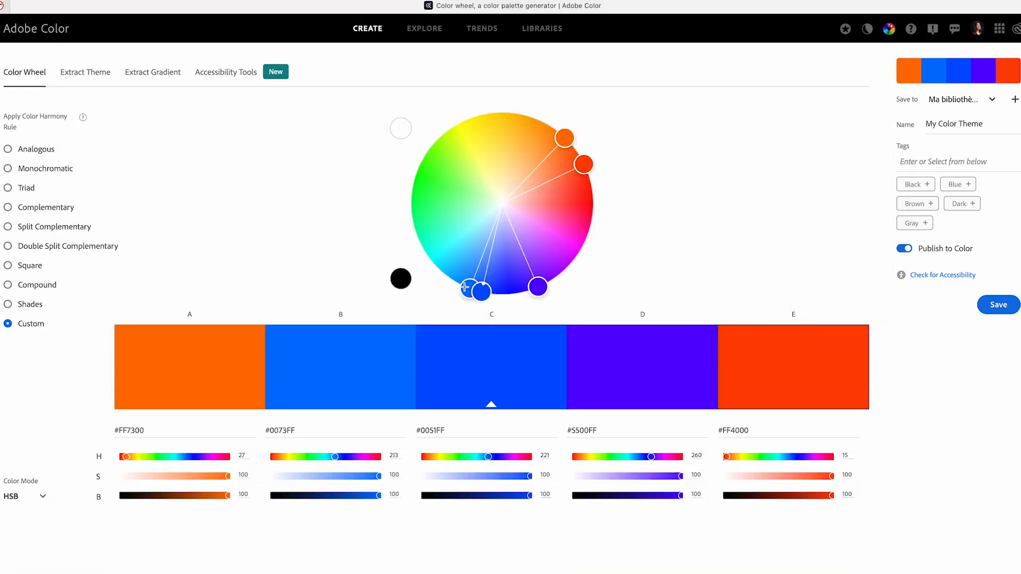
mouse_move(534, 324)
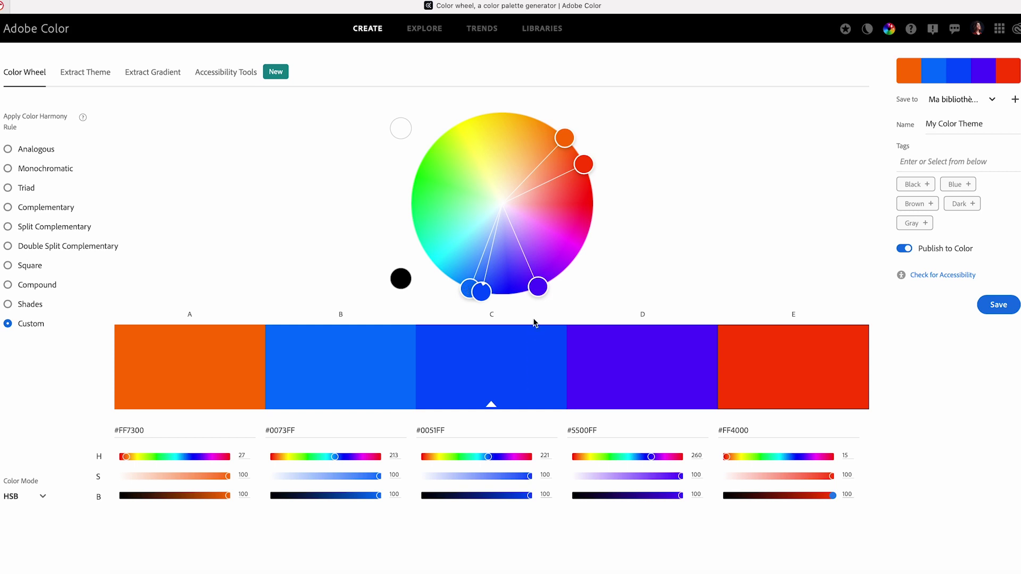
mouse_move(198, 571)
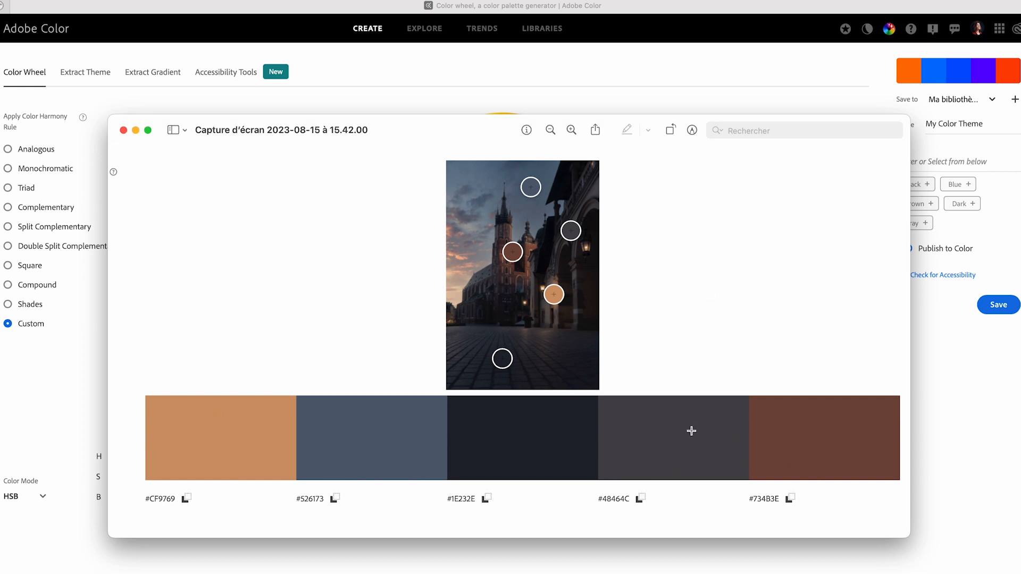
mouse_move(592, 194)
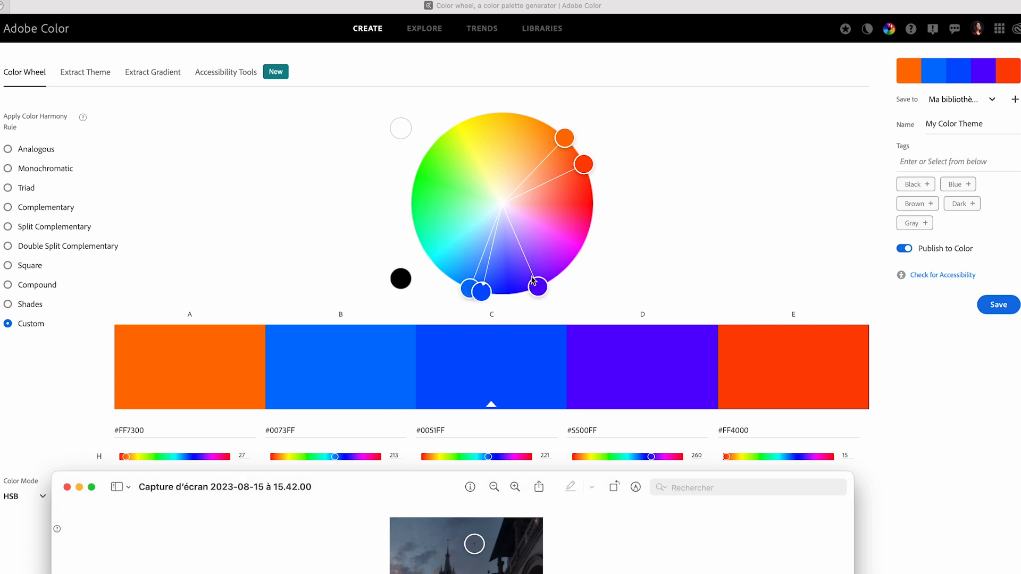
mouse_move(533, 121)
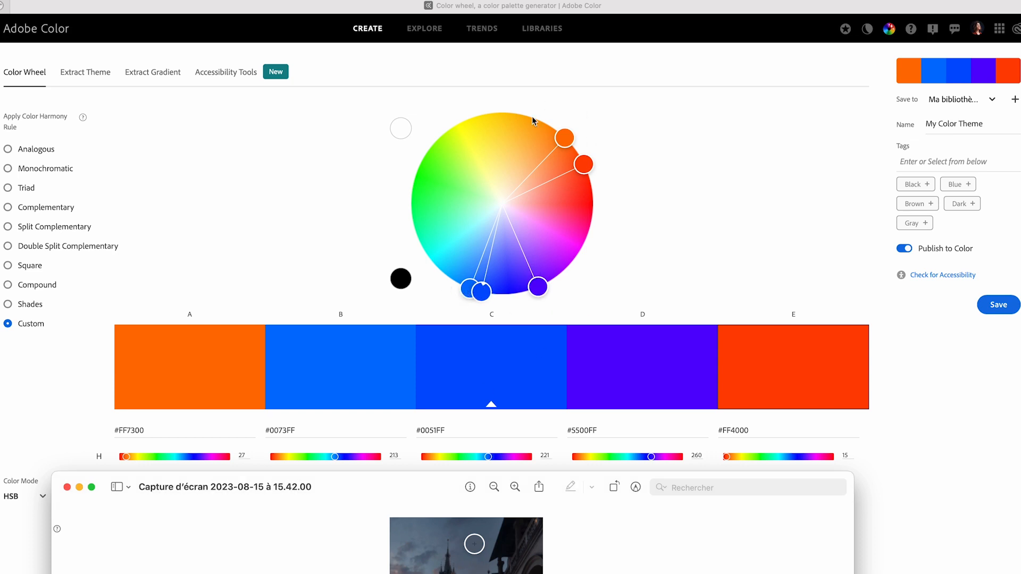
mouse_move(412, 488)
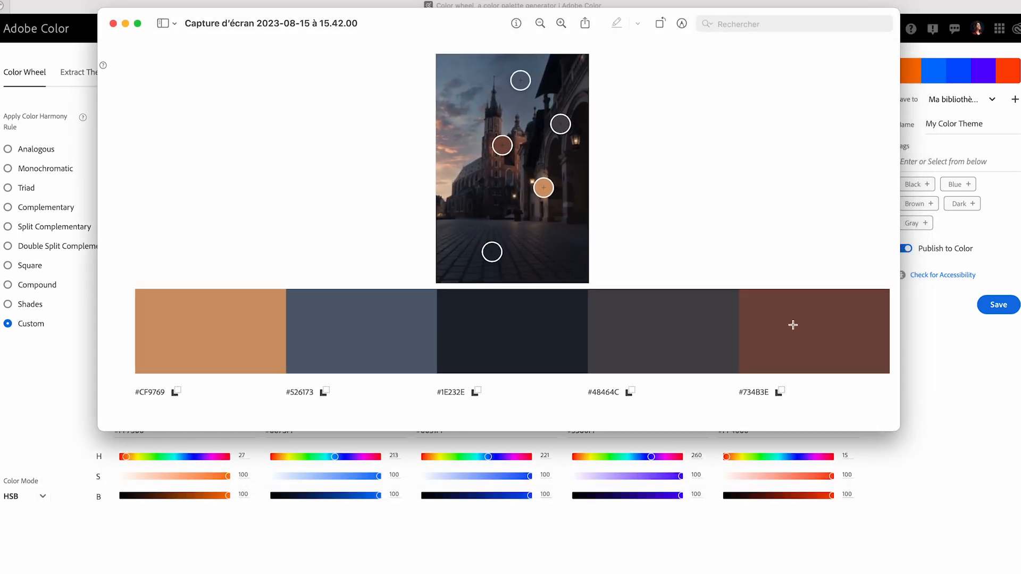
mouse_move(540, 174)
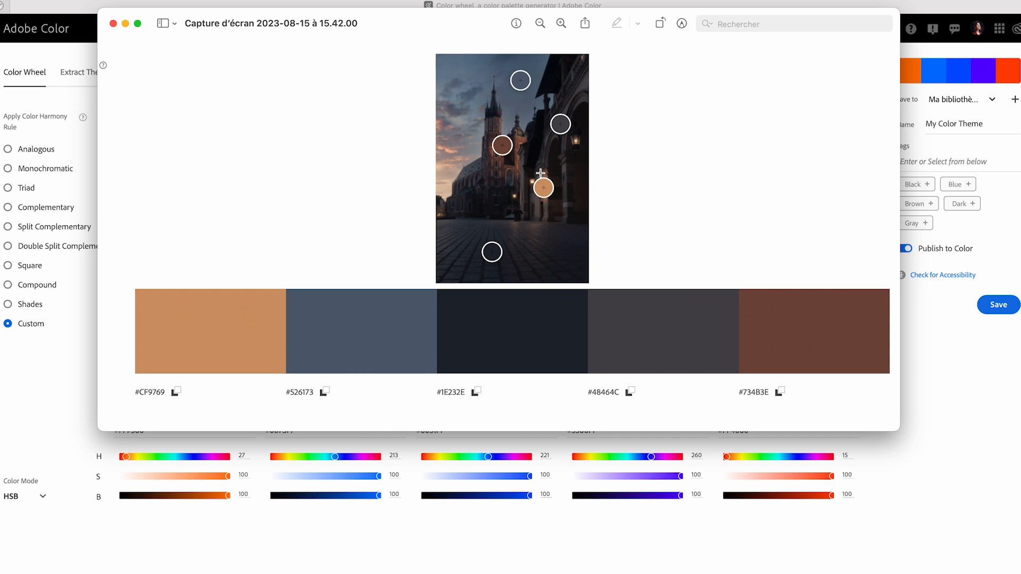
left_click(112, 23)
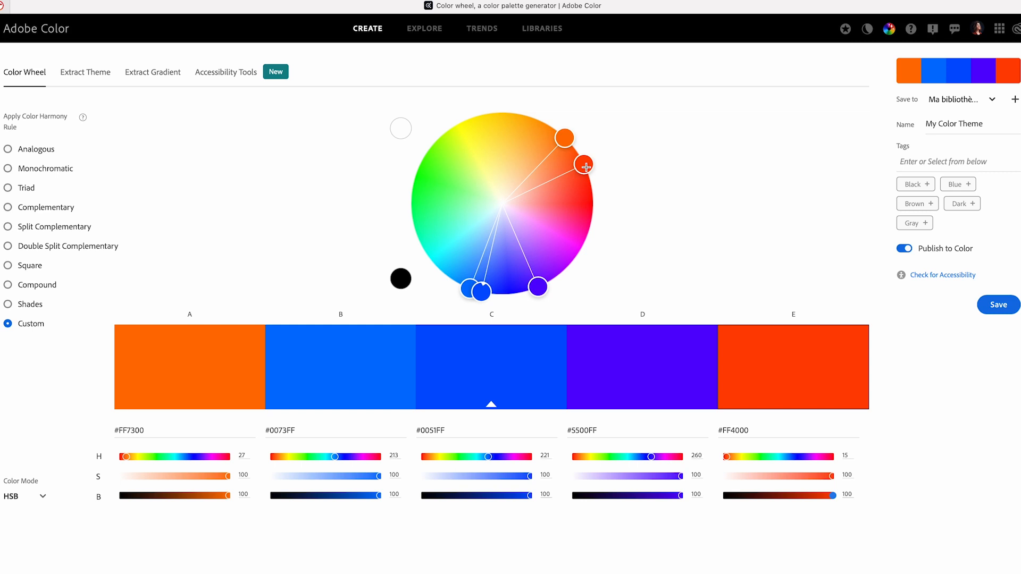
mouse_move(129, 138)
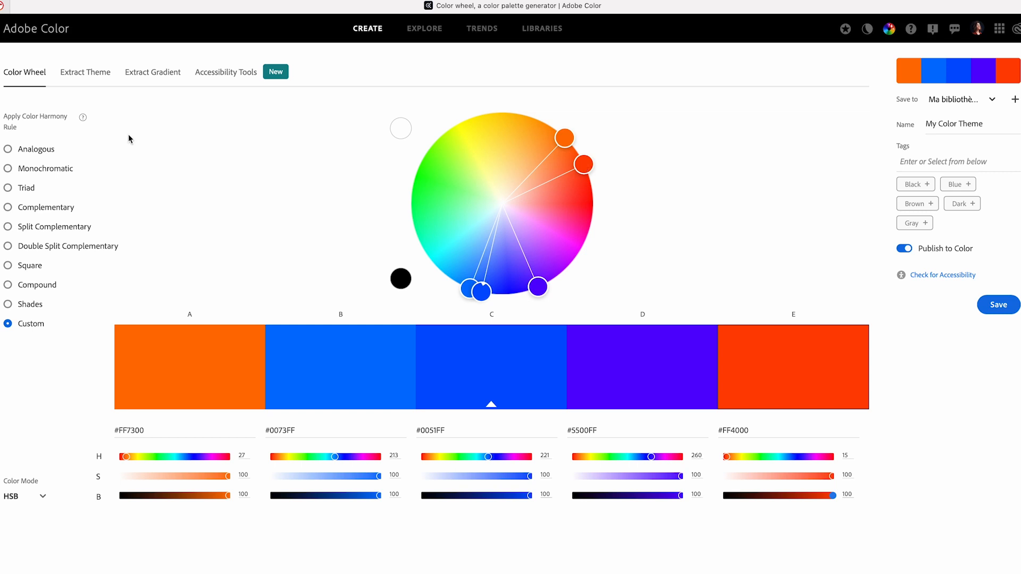
mouse_move(62, 232)
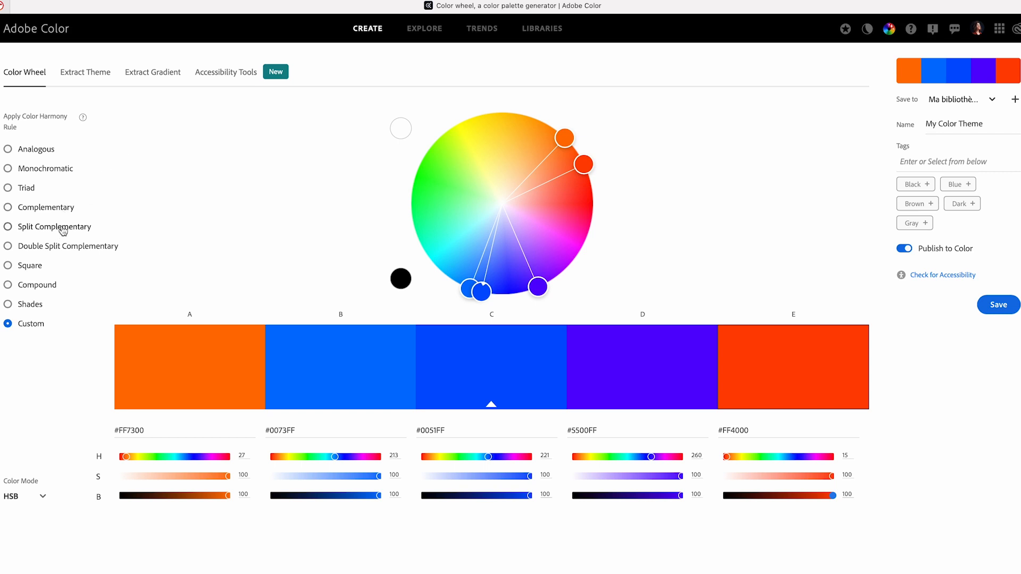
mouse_move(60, 255)
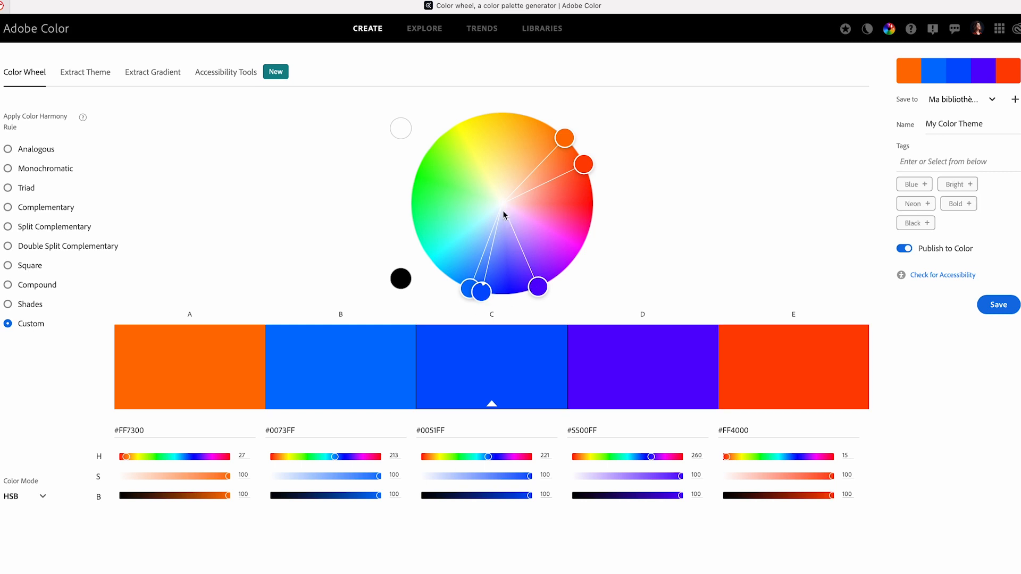
mouse_move(477, 308)
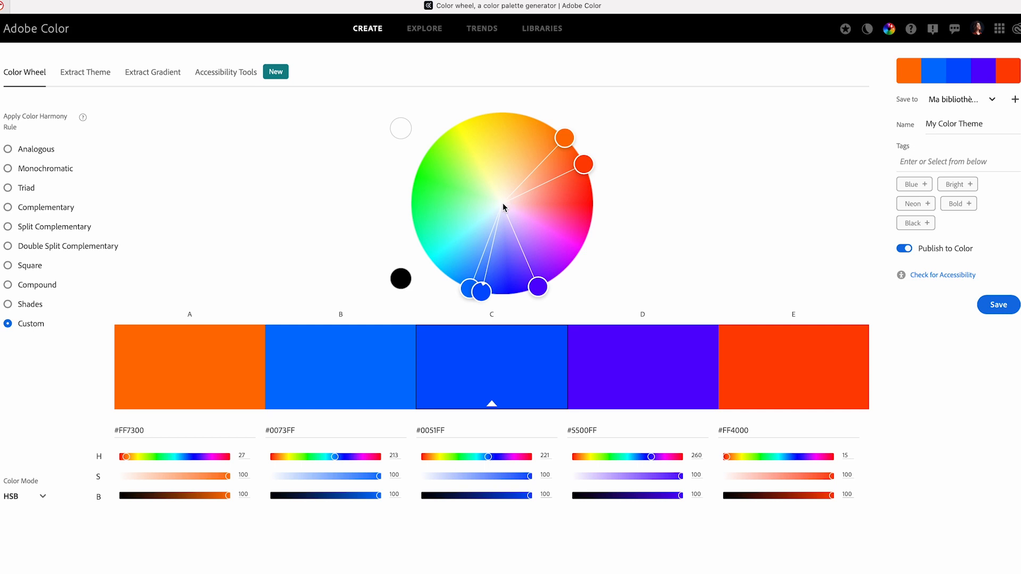
mouse_move(505, 212)
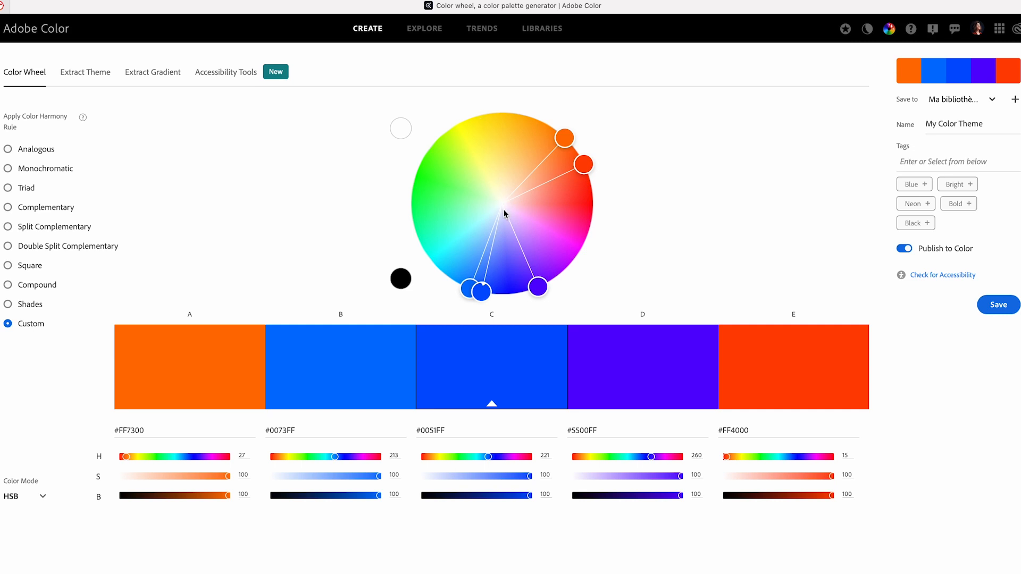
mouse_move(612, 162)
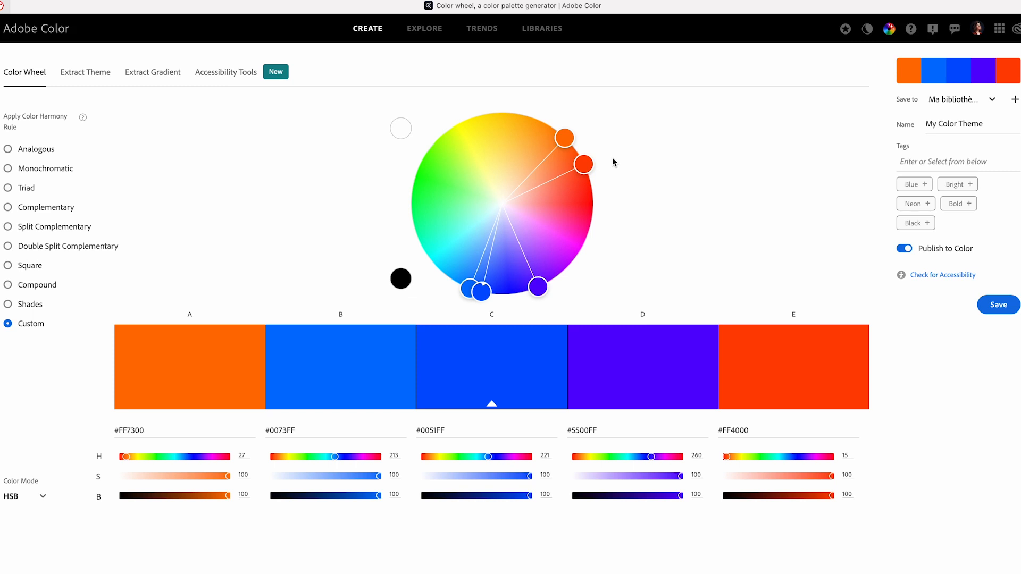
mouse_move(539, 287)
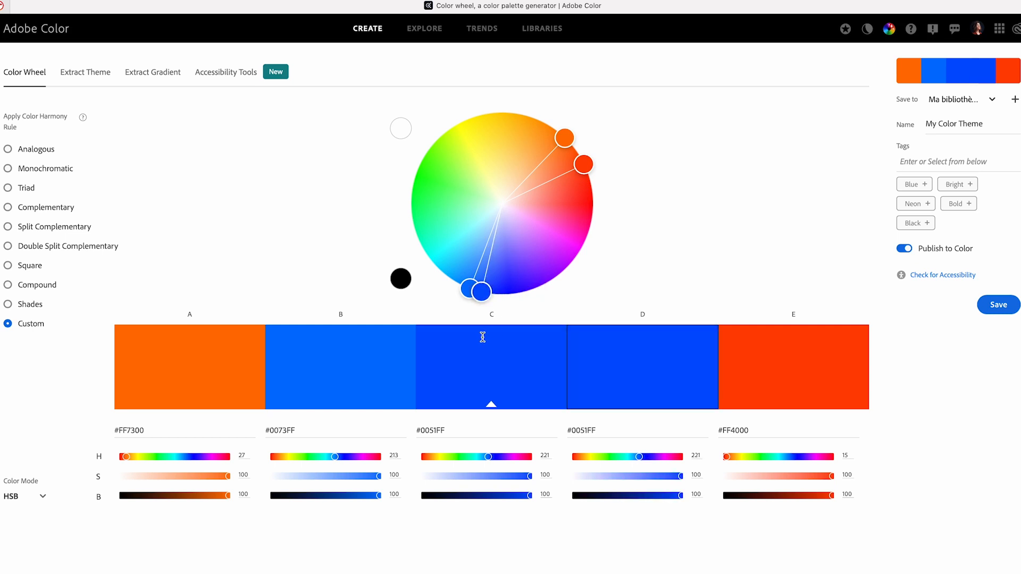
mouse_move(538, 221)
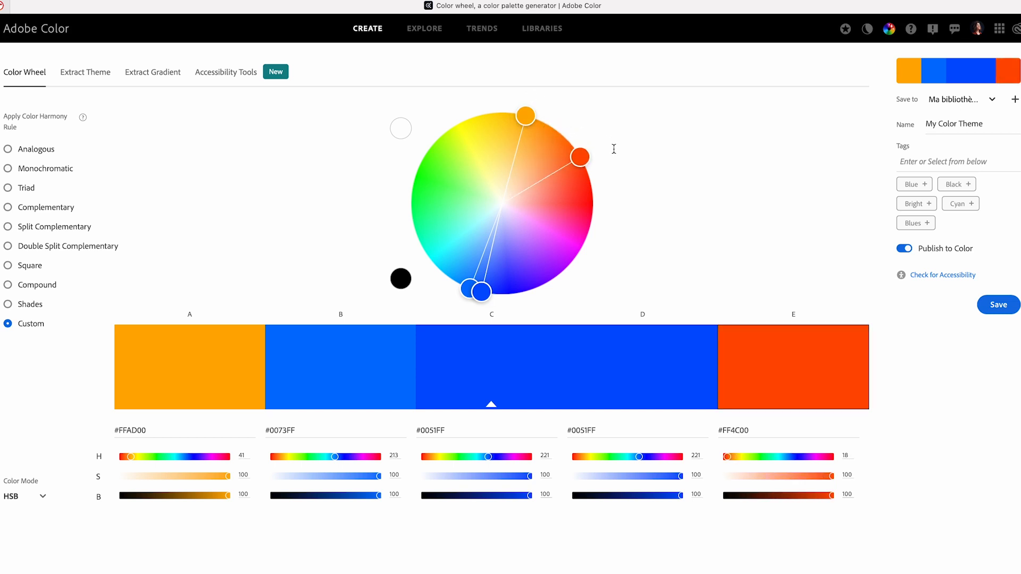
mouse_move(524, 116)
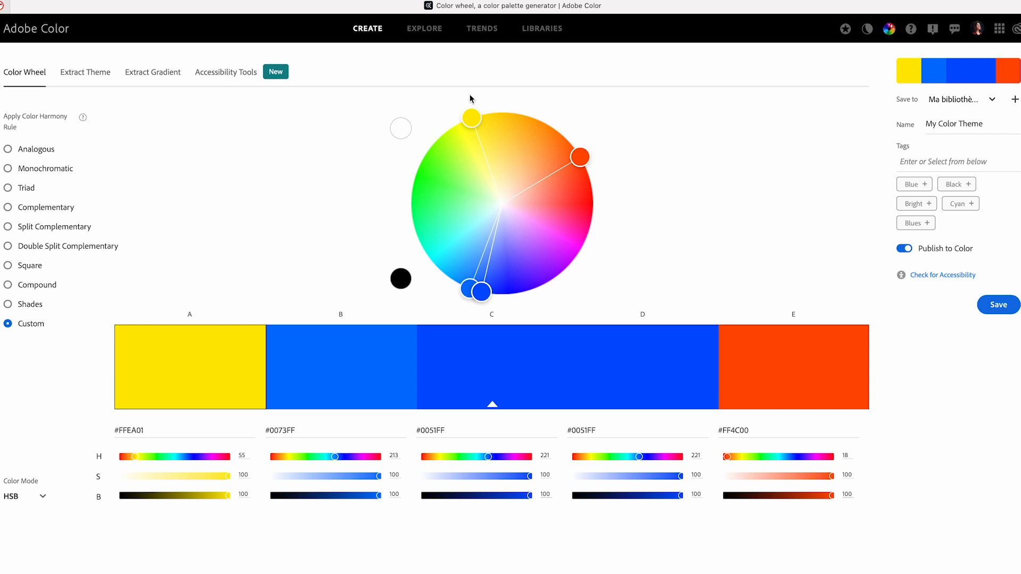
mouse_move(470, 316)
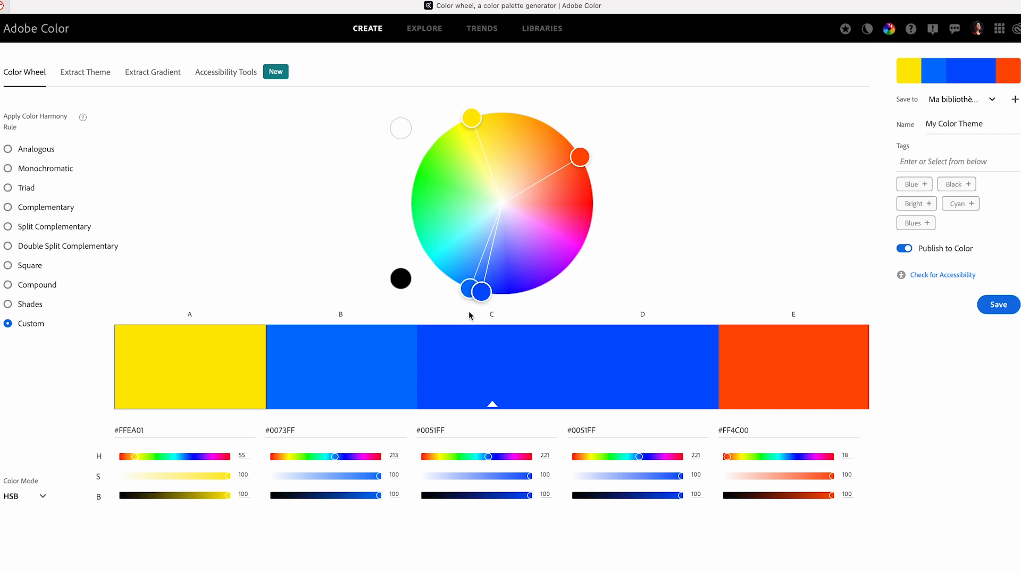
mouse_move(470, 119)
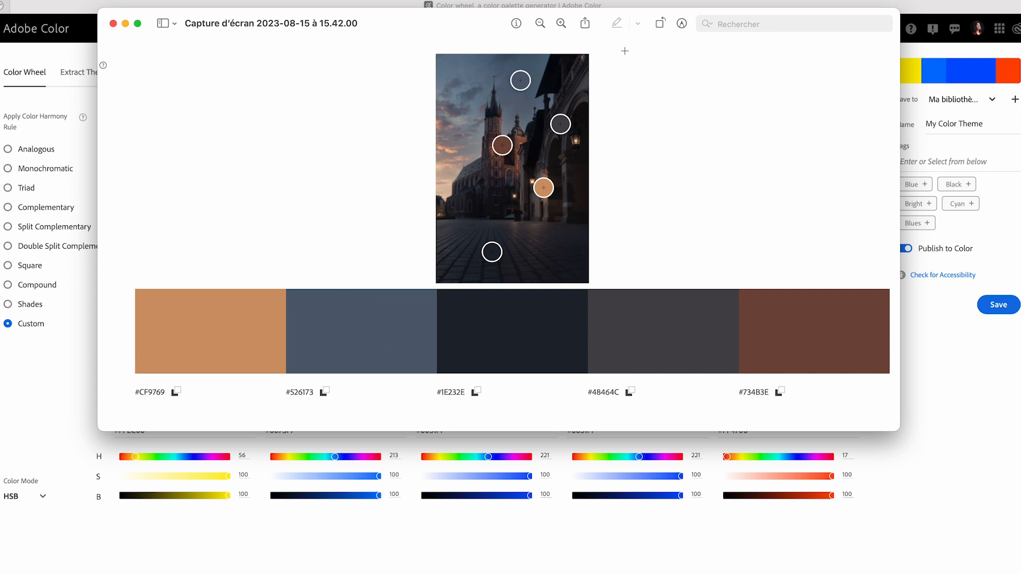
mouse_move(487, 23)
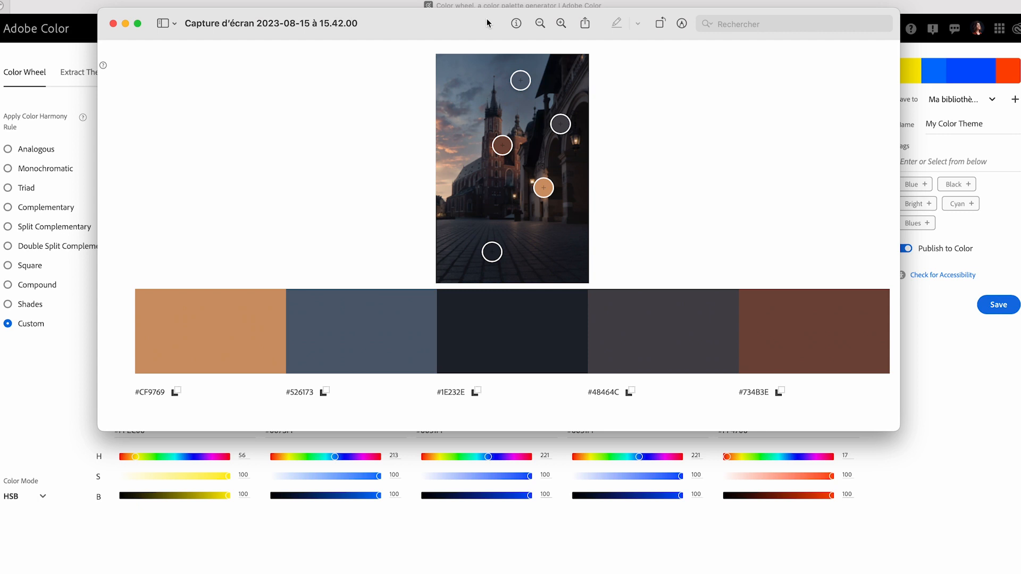
mouse_move(647, 143)
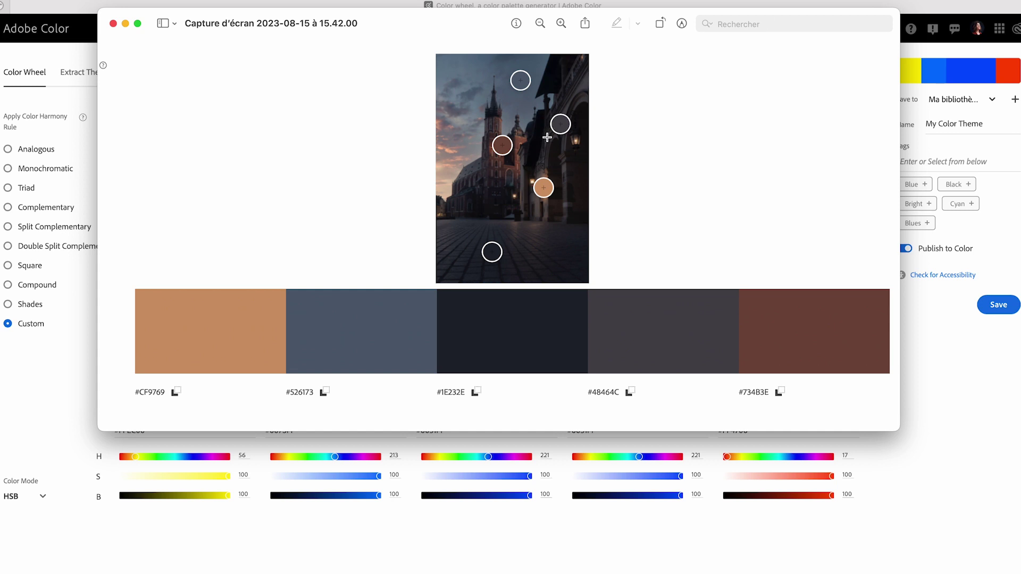
mouse_move(509, 176)
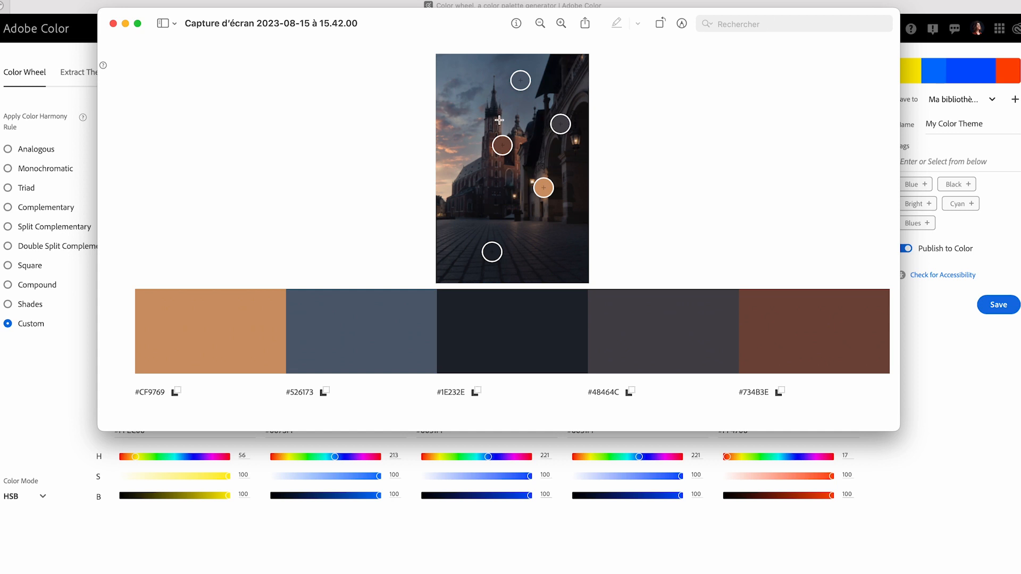
mouse_move(534, 157)
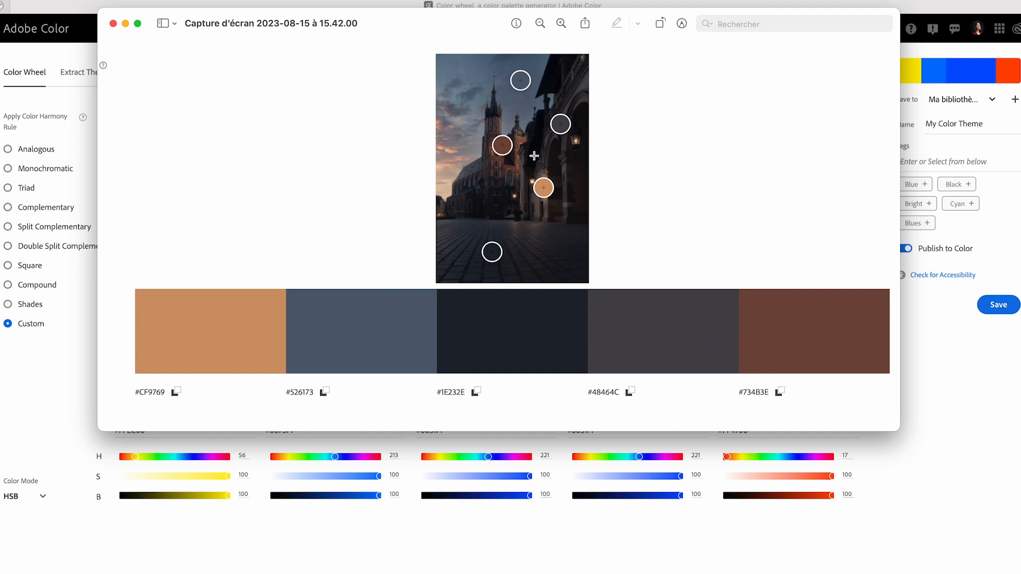
mouse_move(604, 65)
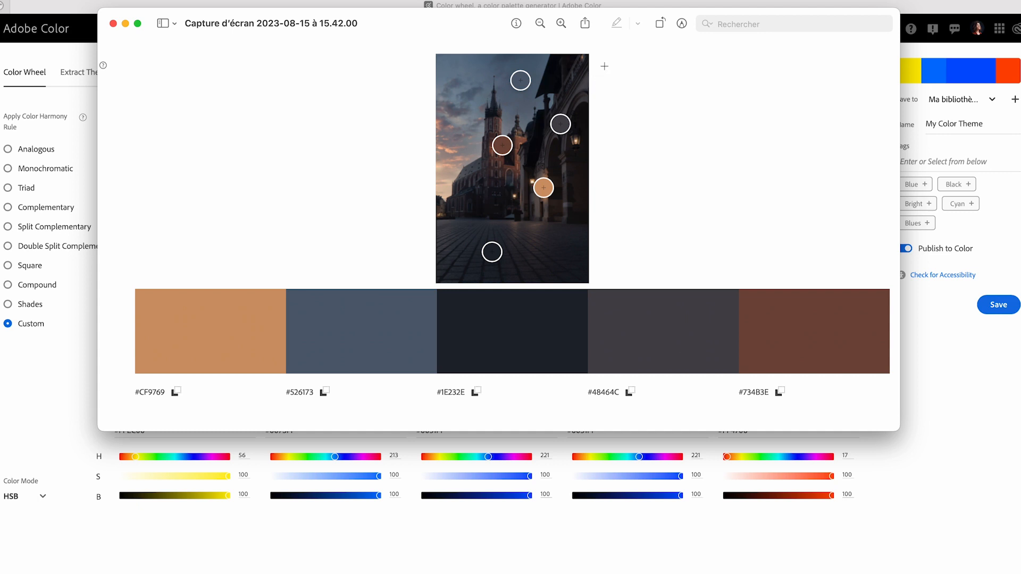
mouse_move(577, 134)
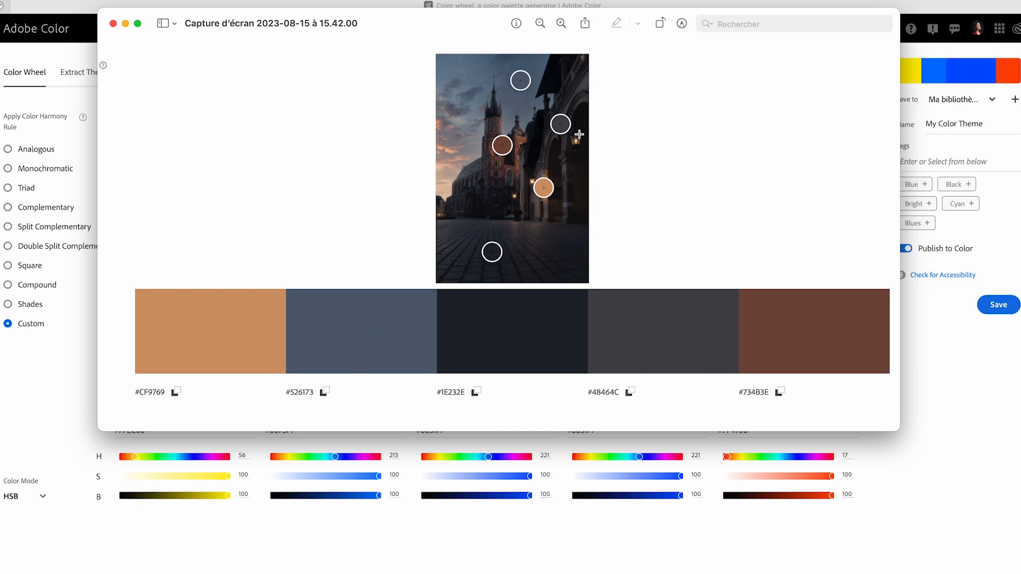
mouse_move(571, 145)
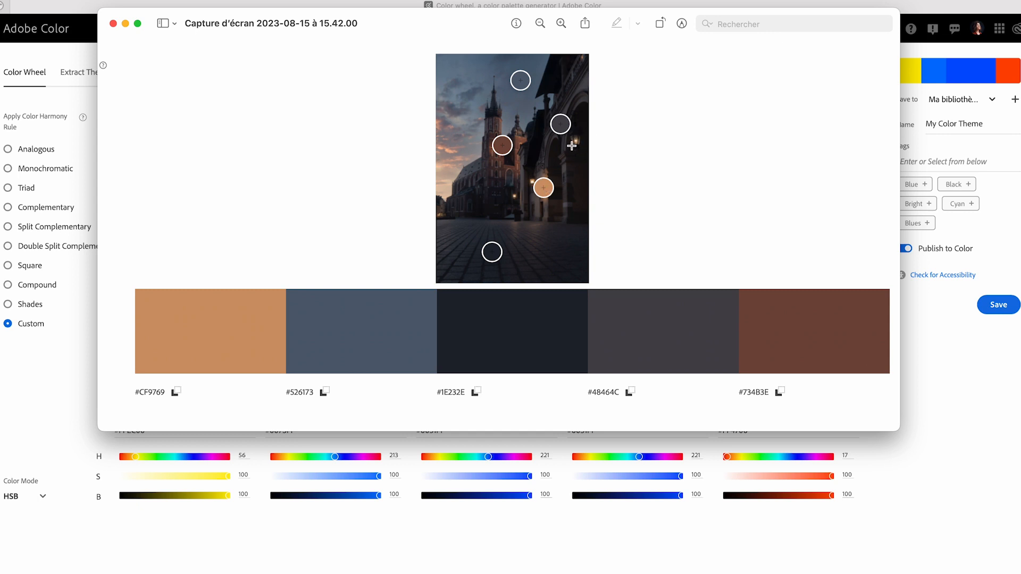
mouse_move(575, 134)
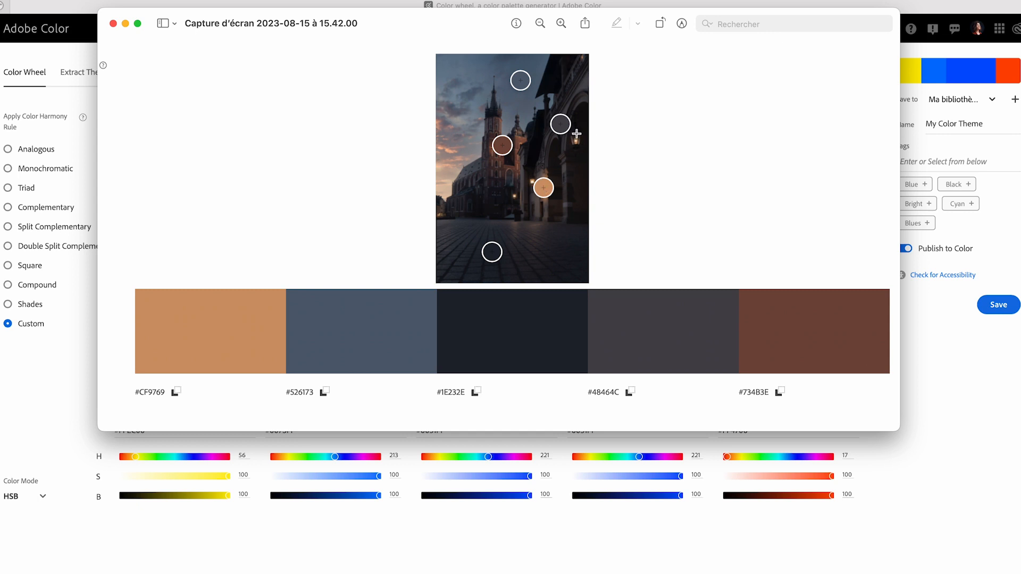
mouse_move(468, 28)
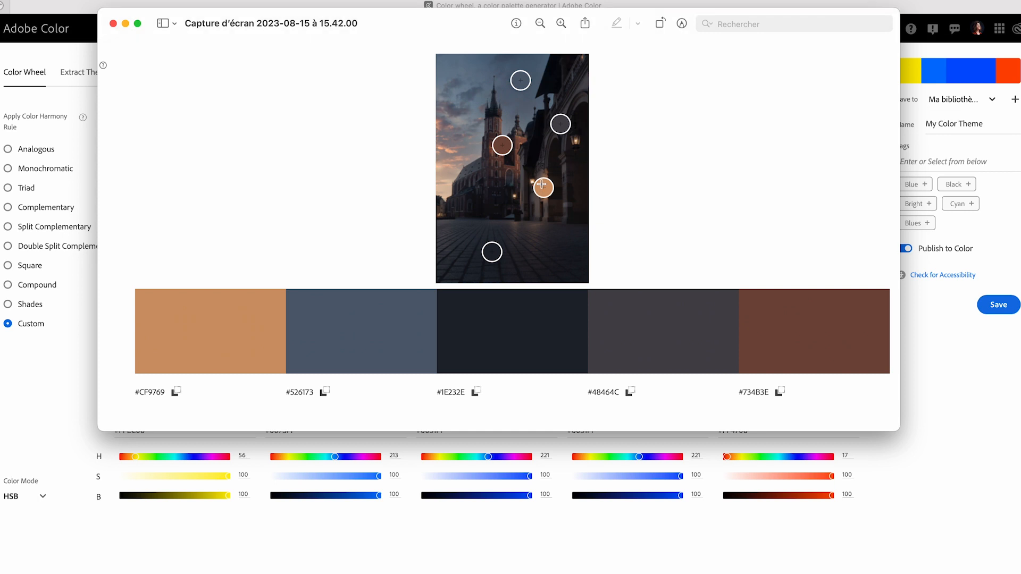
mouse_move(498, 110)
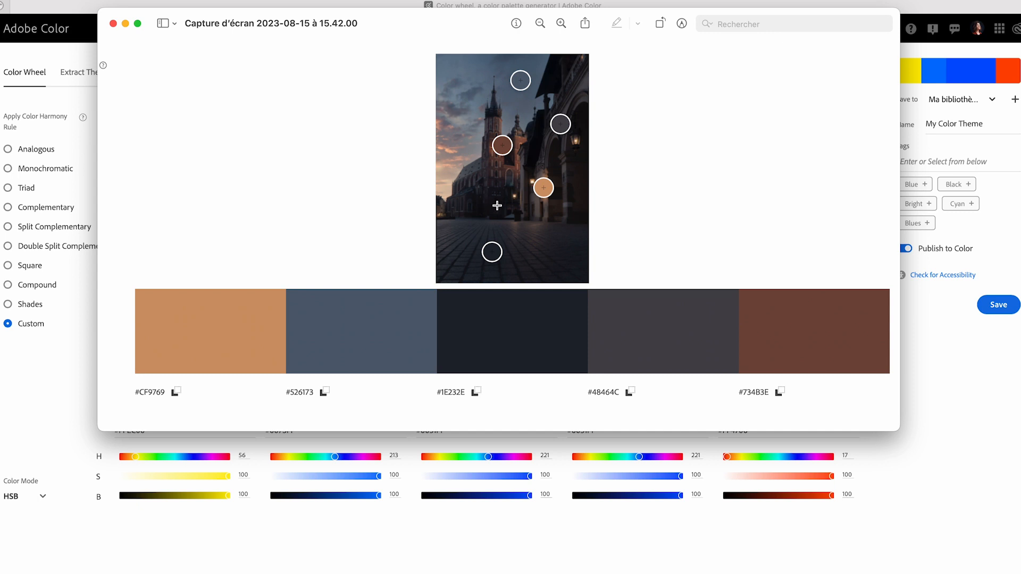
mouse_move(520, 182)
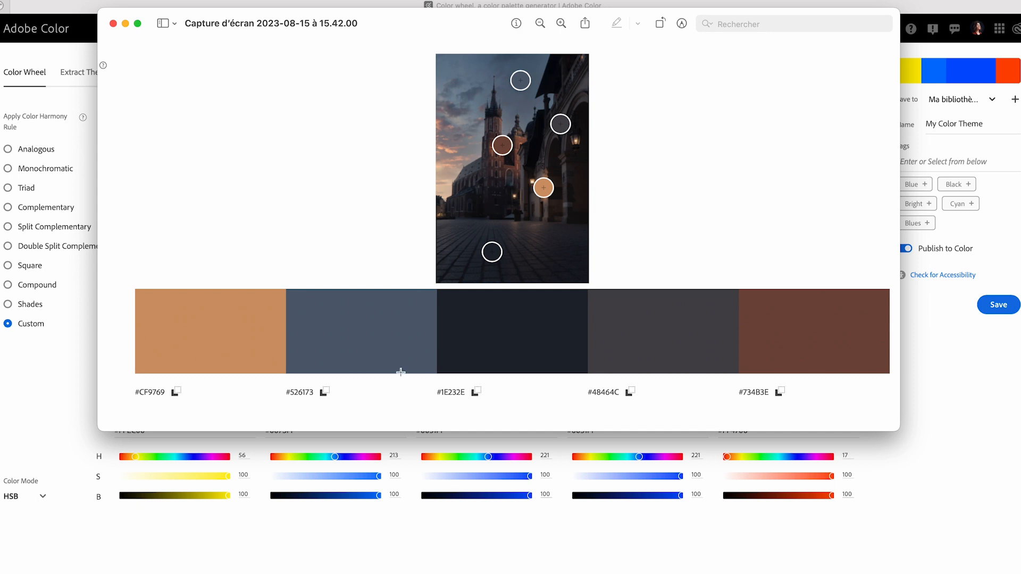
mouse_move(508, 29)
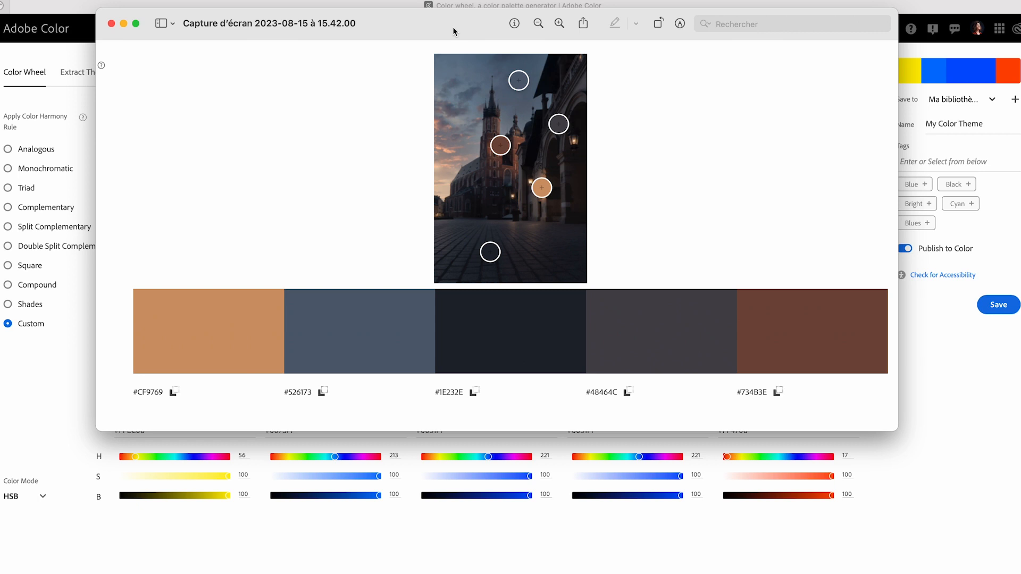
mouse_move(70, 36)
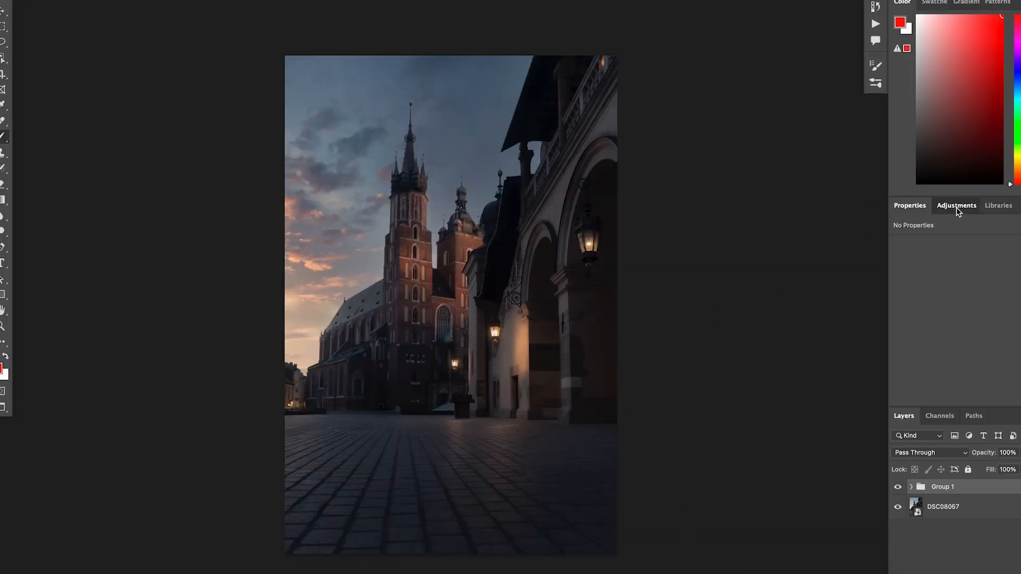
Show Photoshop's Adjustments panel and scroll down its Single adjustments list
left_click(954, 205)
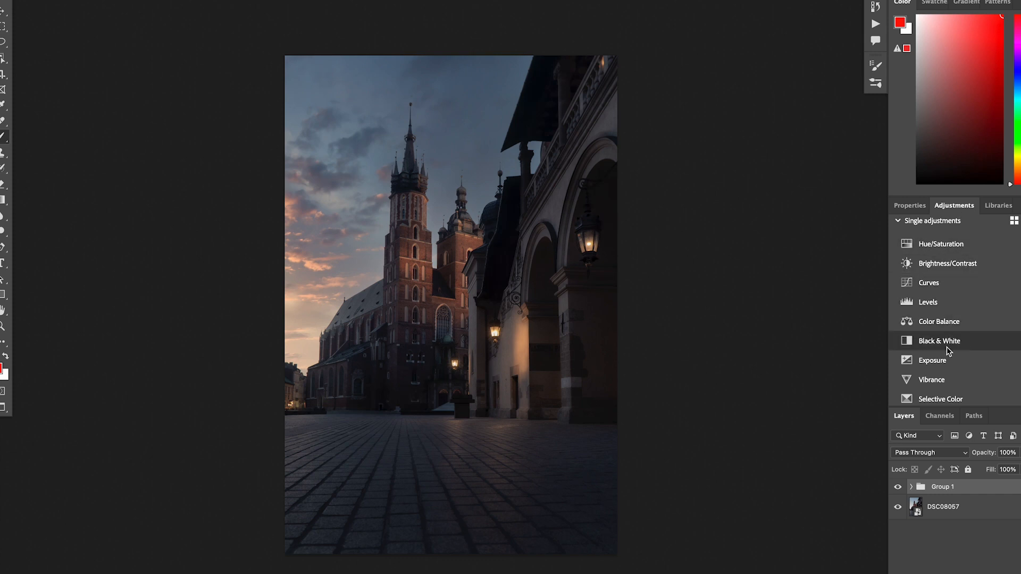
scroll("down", 3)
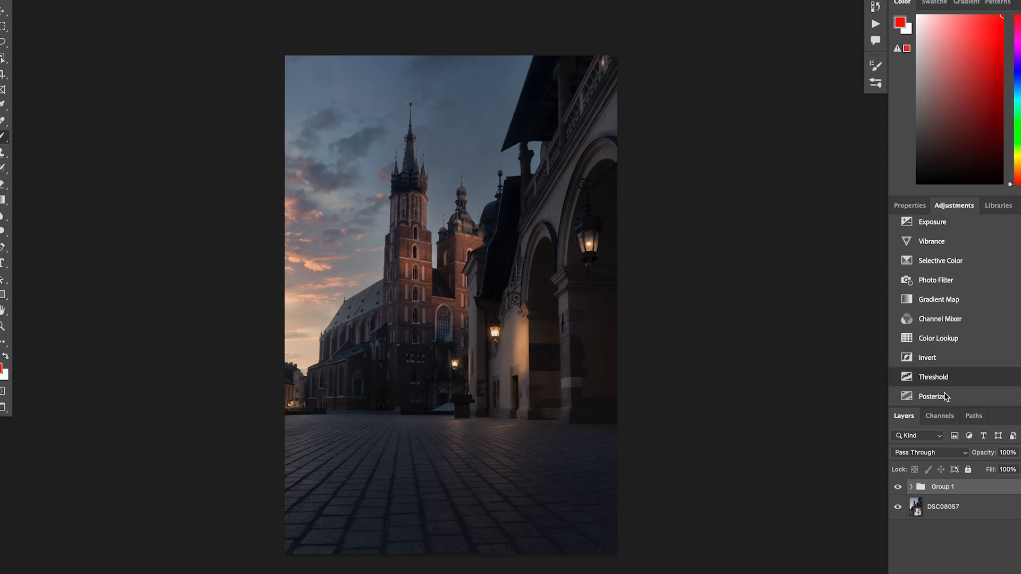
mouse_move(939, 319)
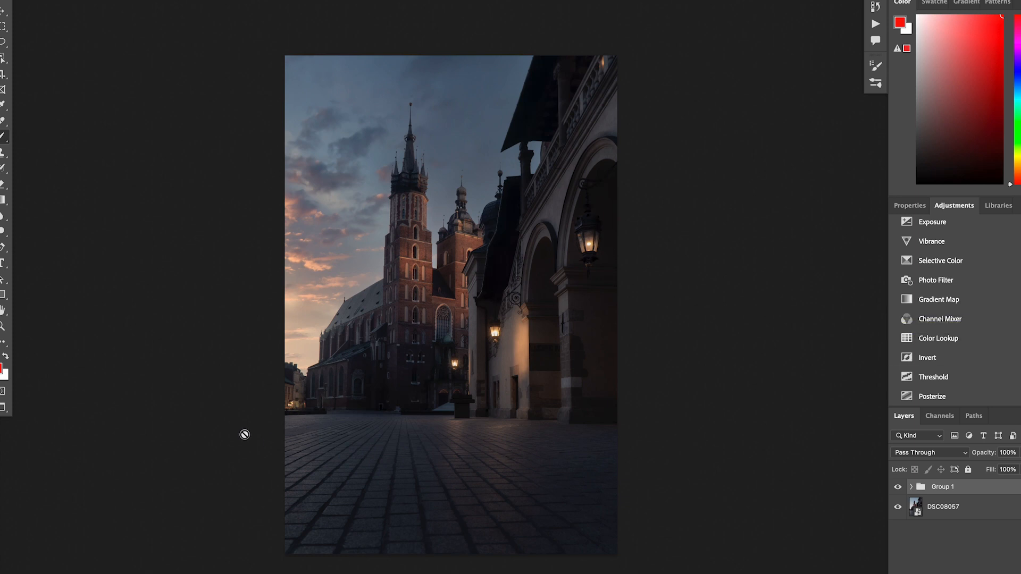
mouse_move(624, 115)
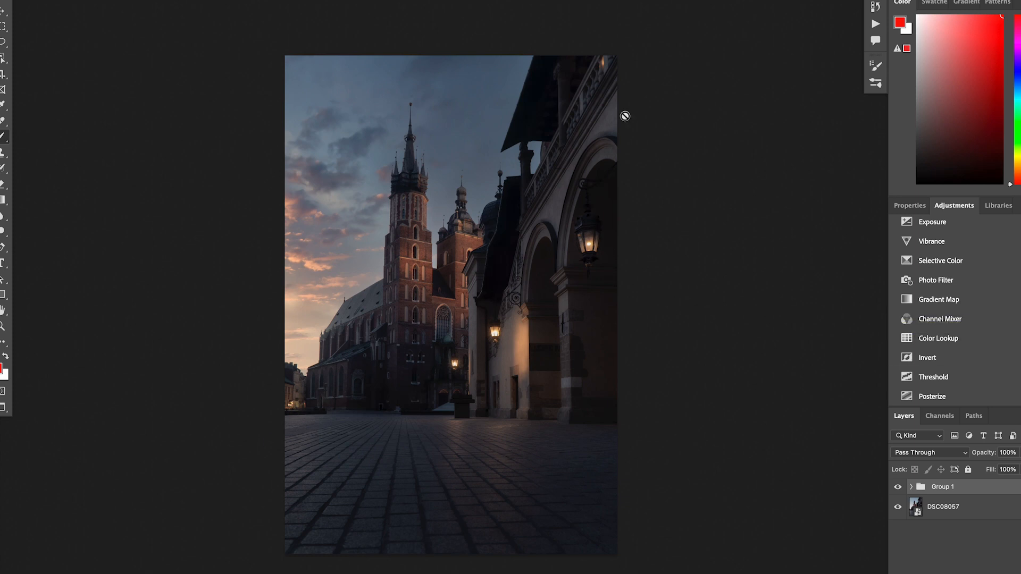
mouse_move(554, 198)
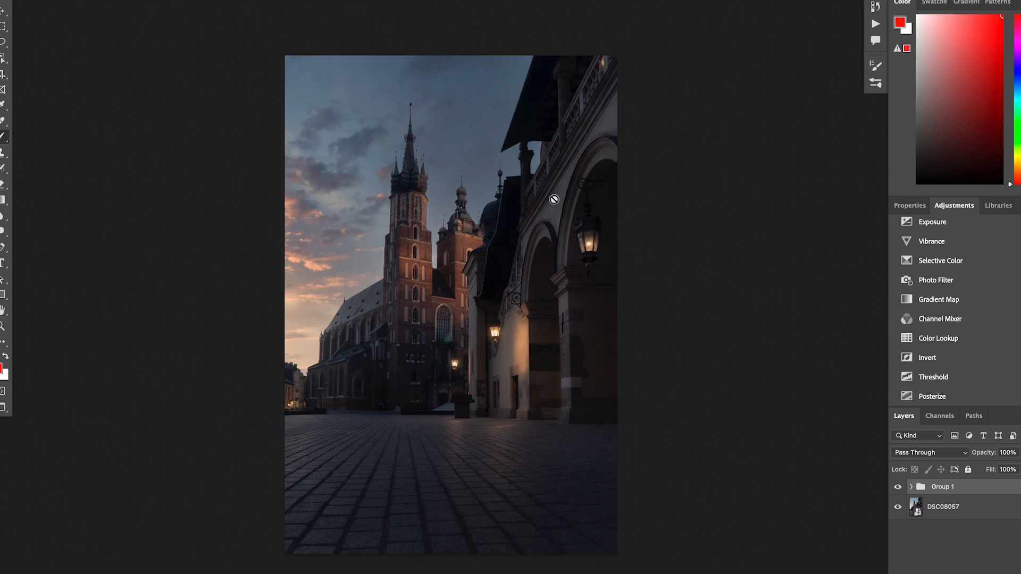
mouse_move(420, 218)
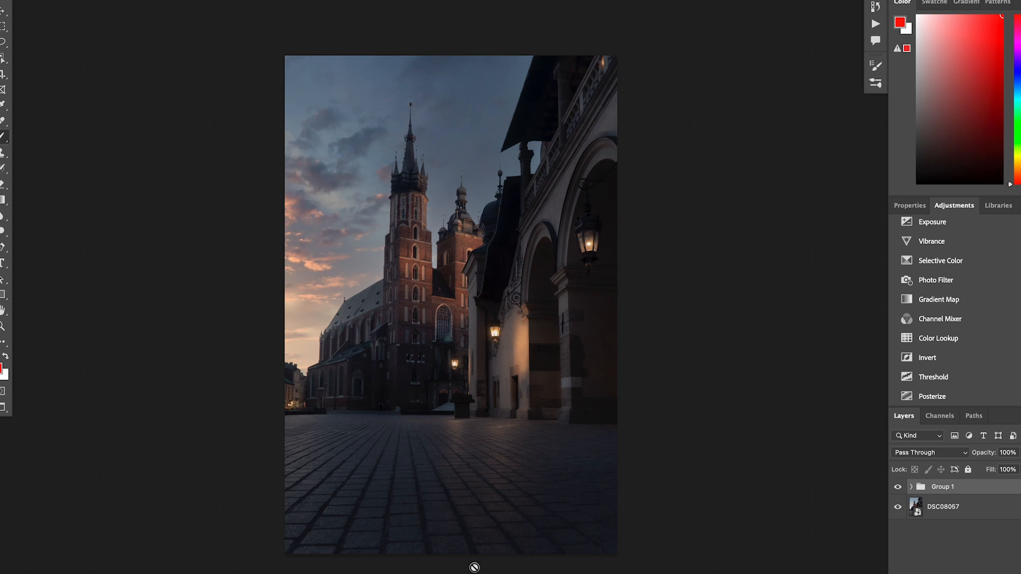
mouse_move(519, 362)
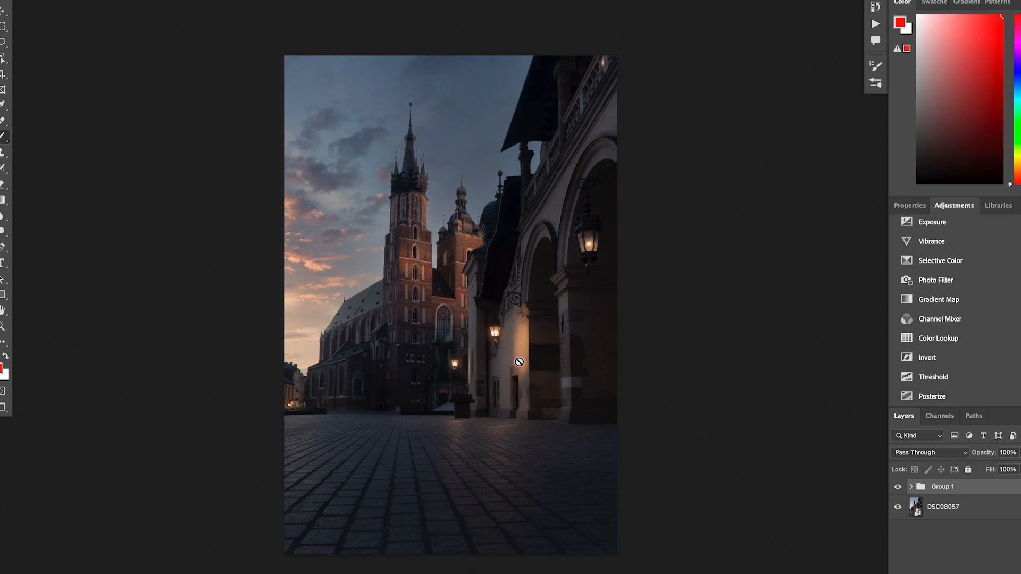
mouse_move(588, 246)
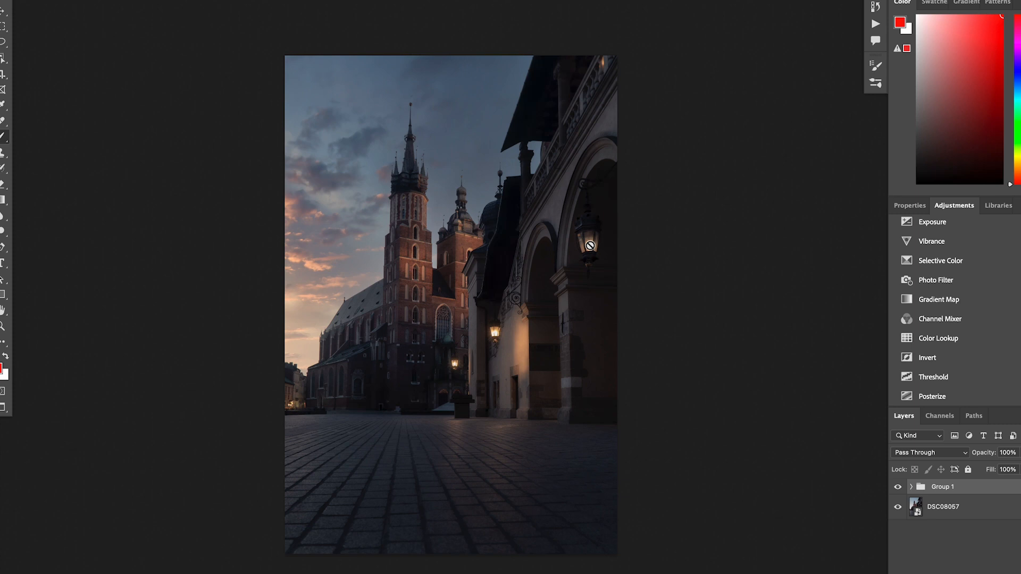
mouse_move(927, 357)
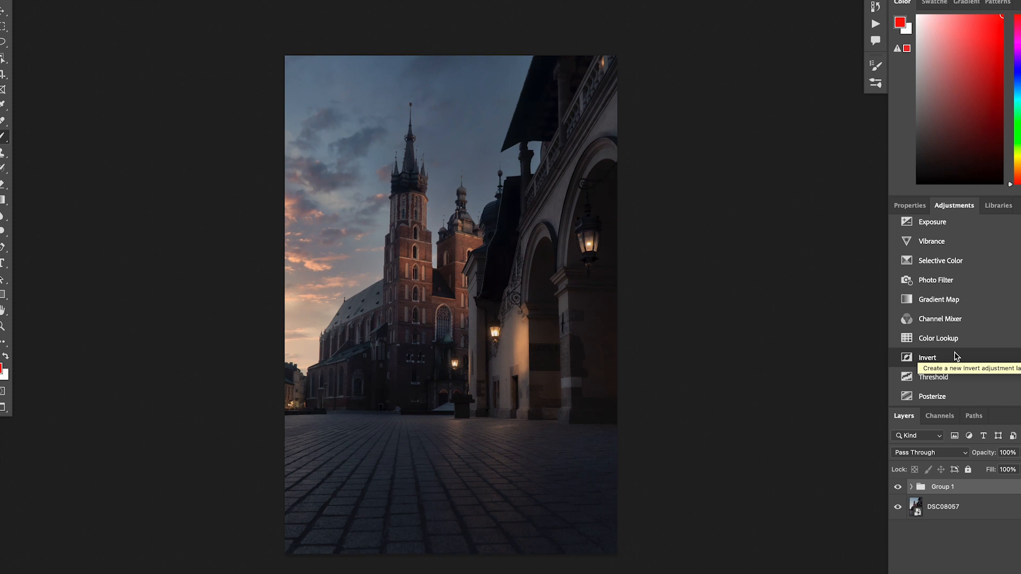
mouse_move(956, 356)
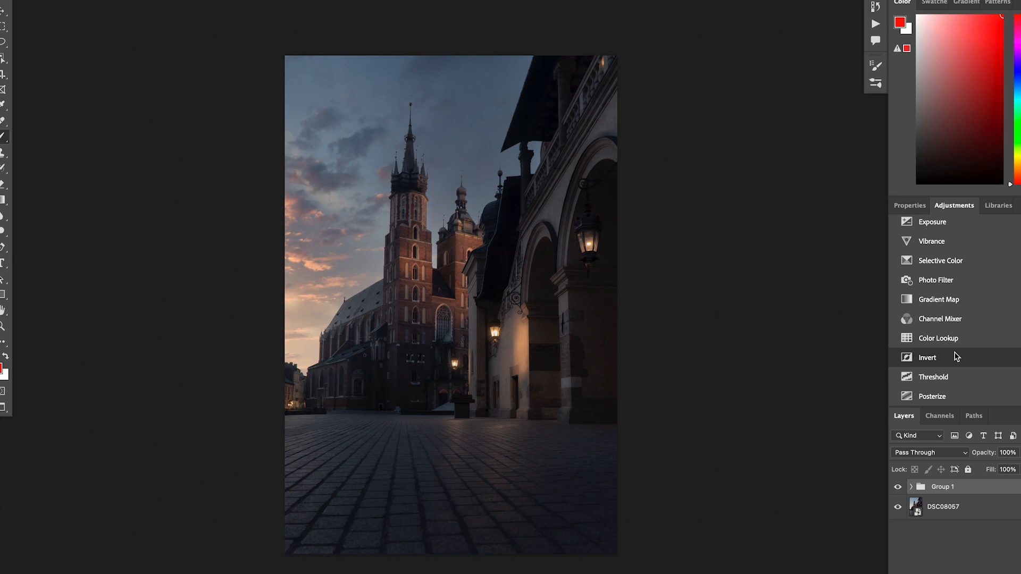
mouse_move(803, 422)
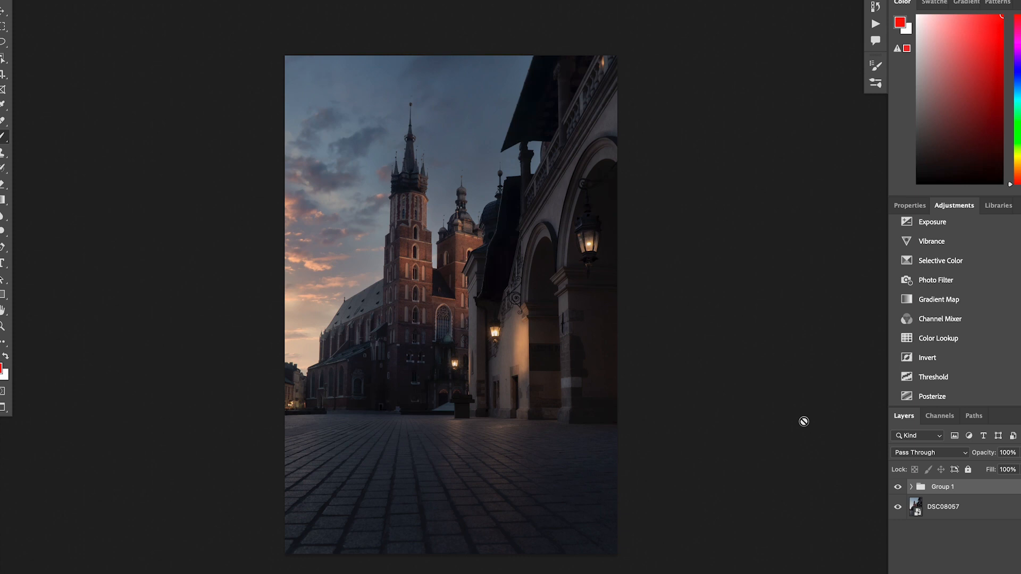
mouse_move(575, 270)
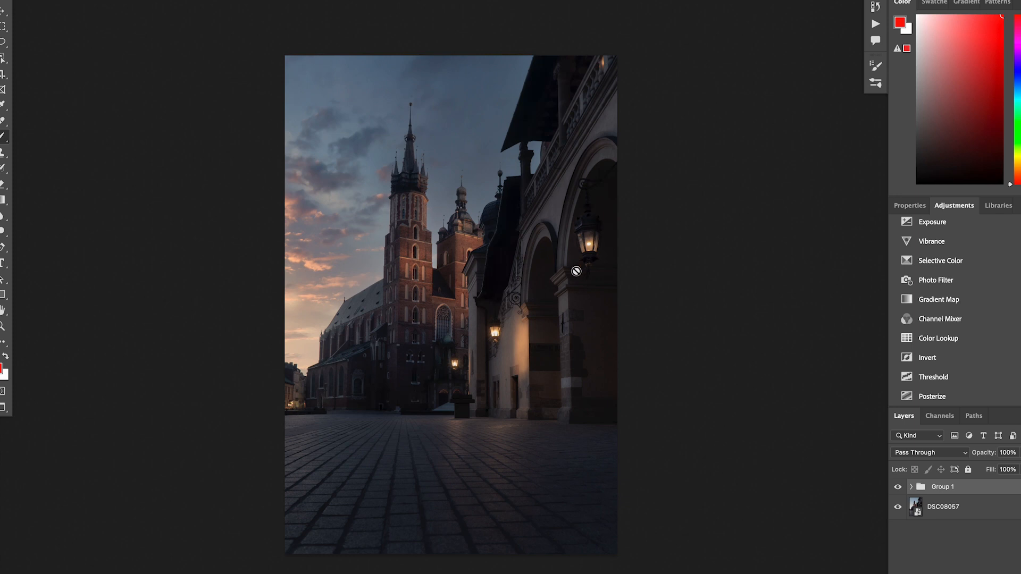
mouse_move(551, 218)
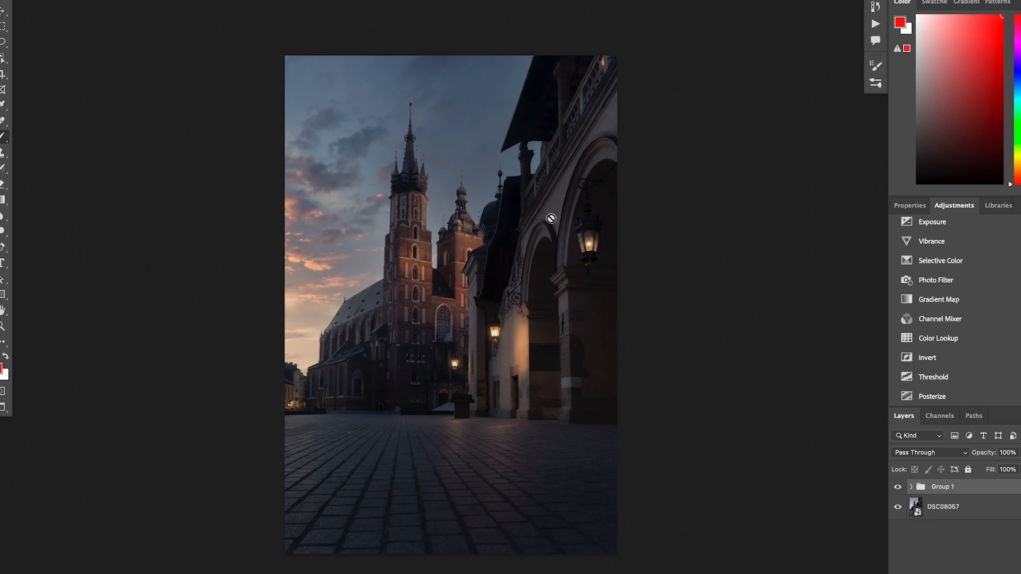
mouse_move(536, 233)
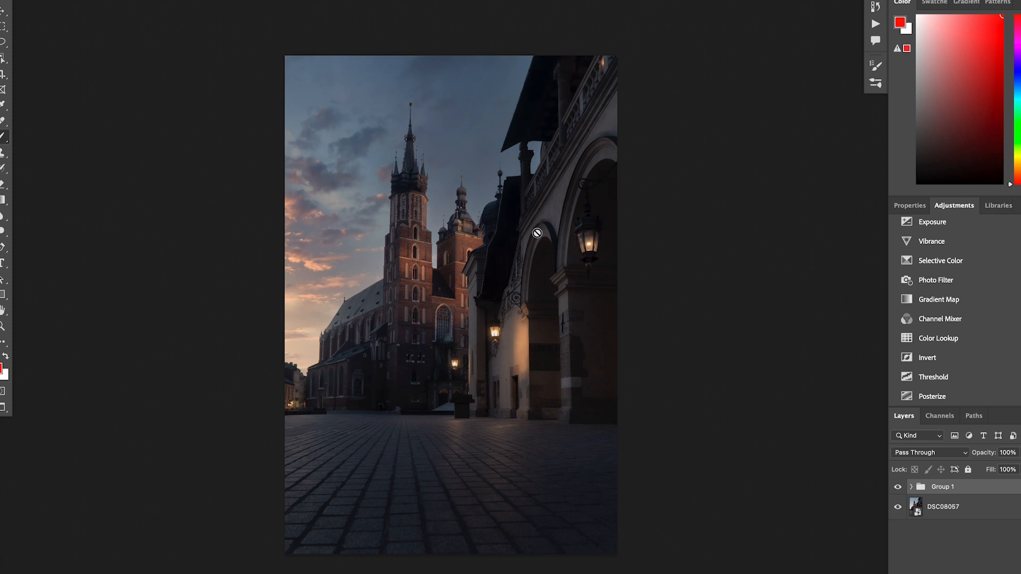